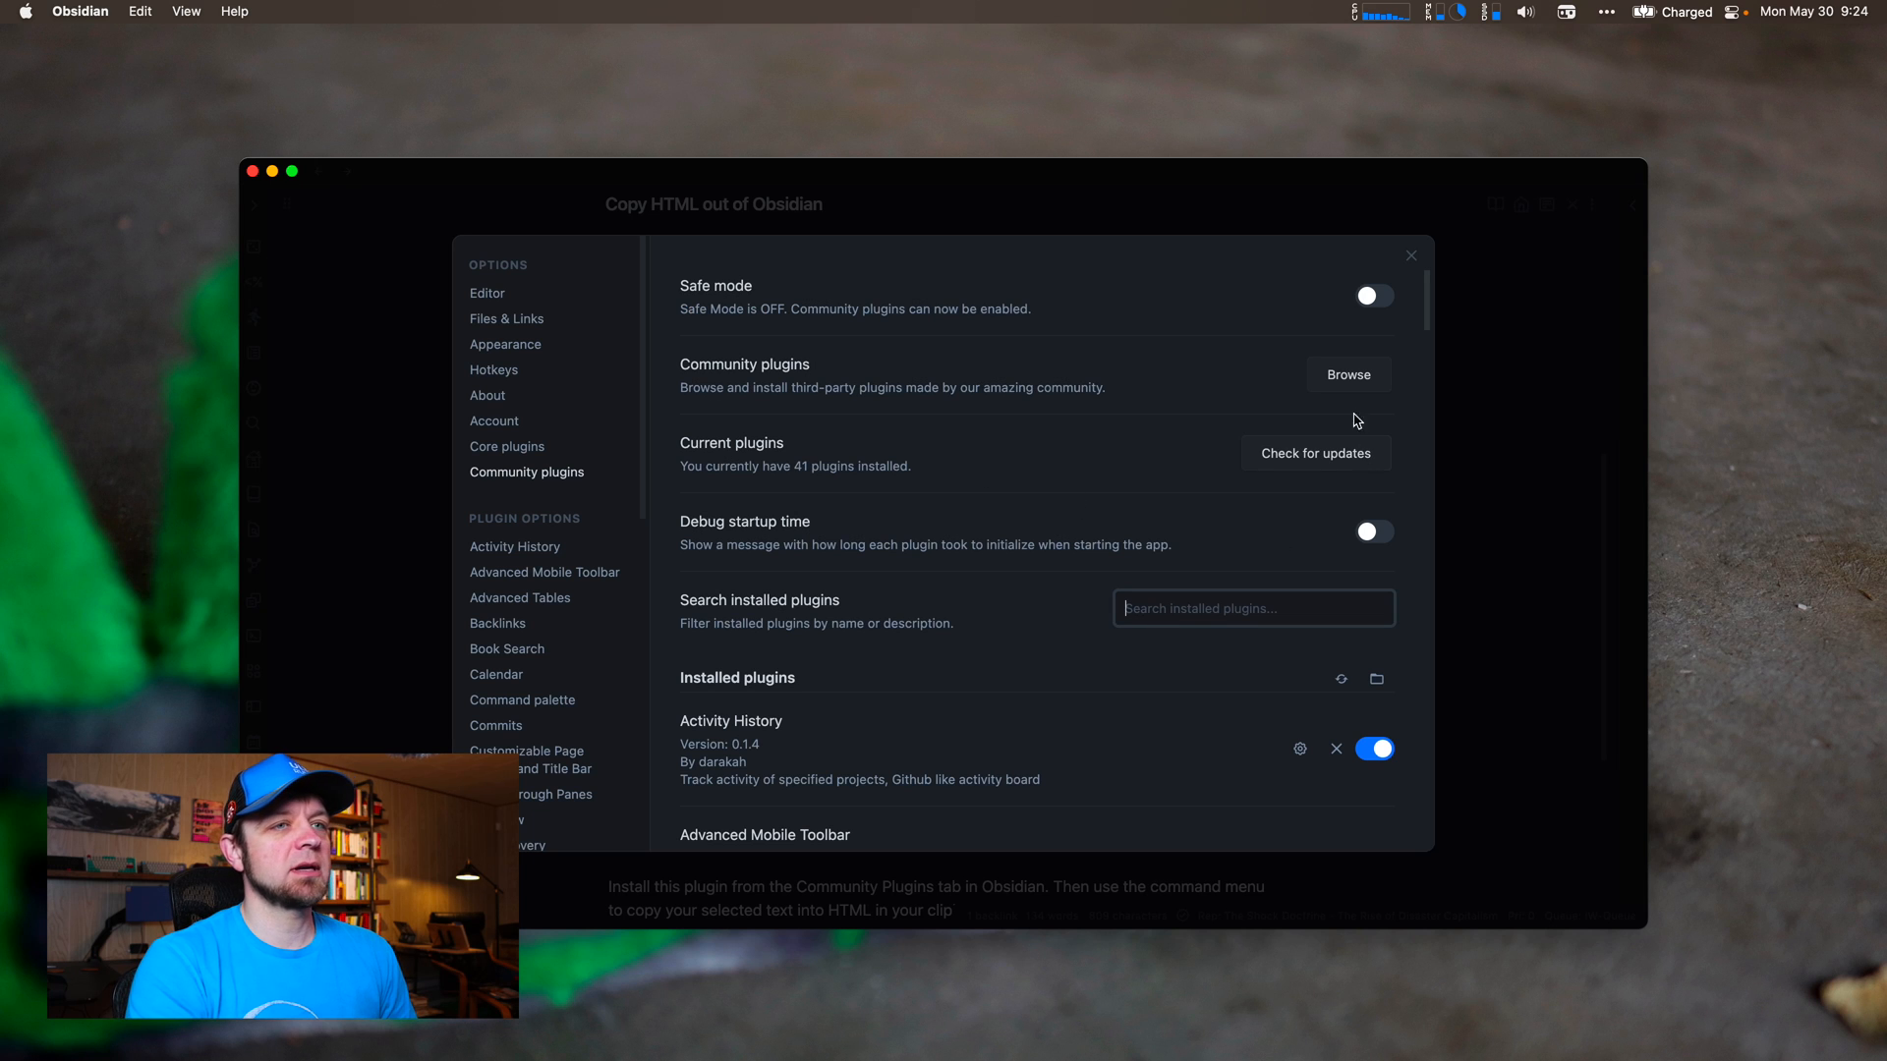
pyautogui.moveTo(1309, 379)
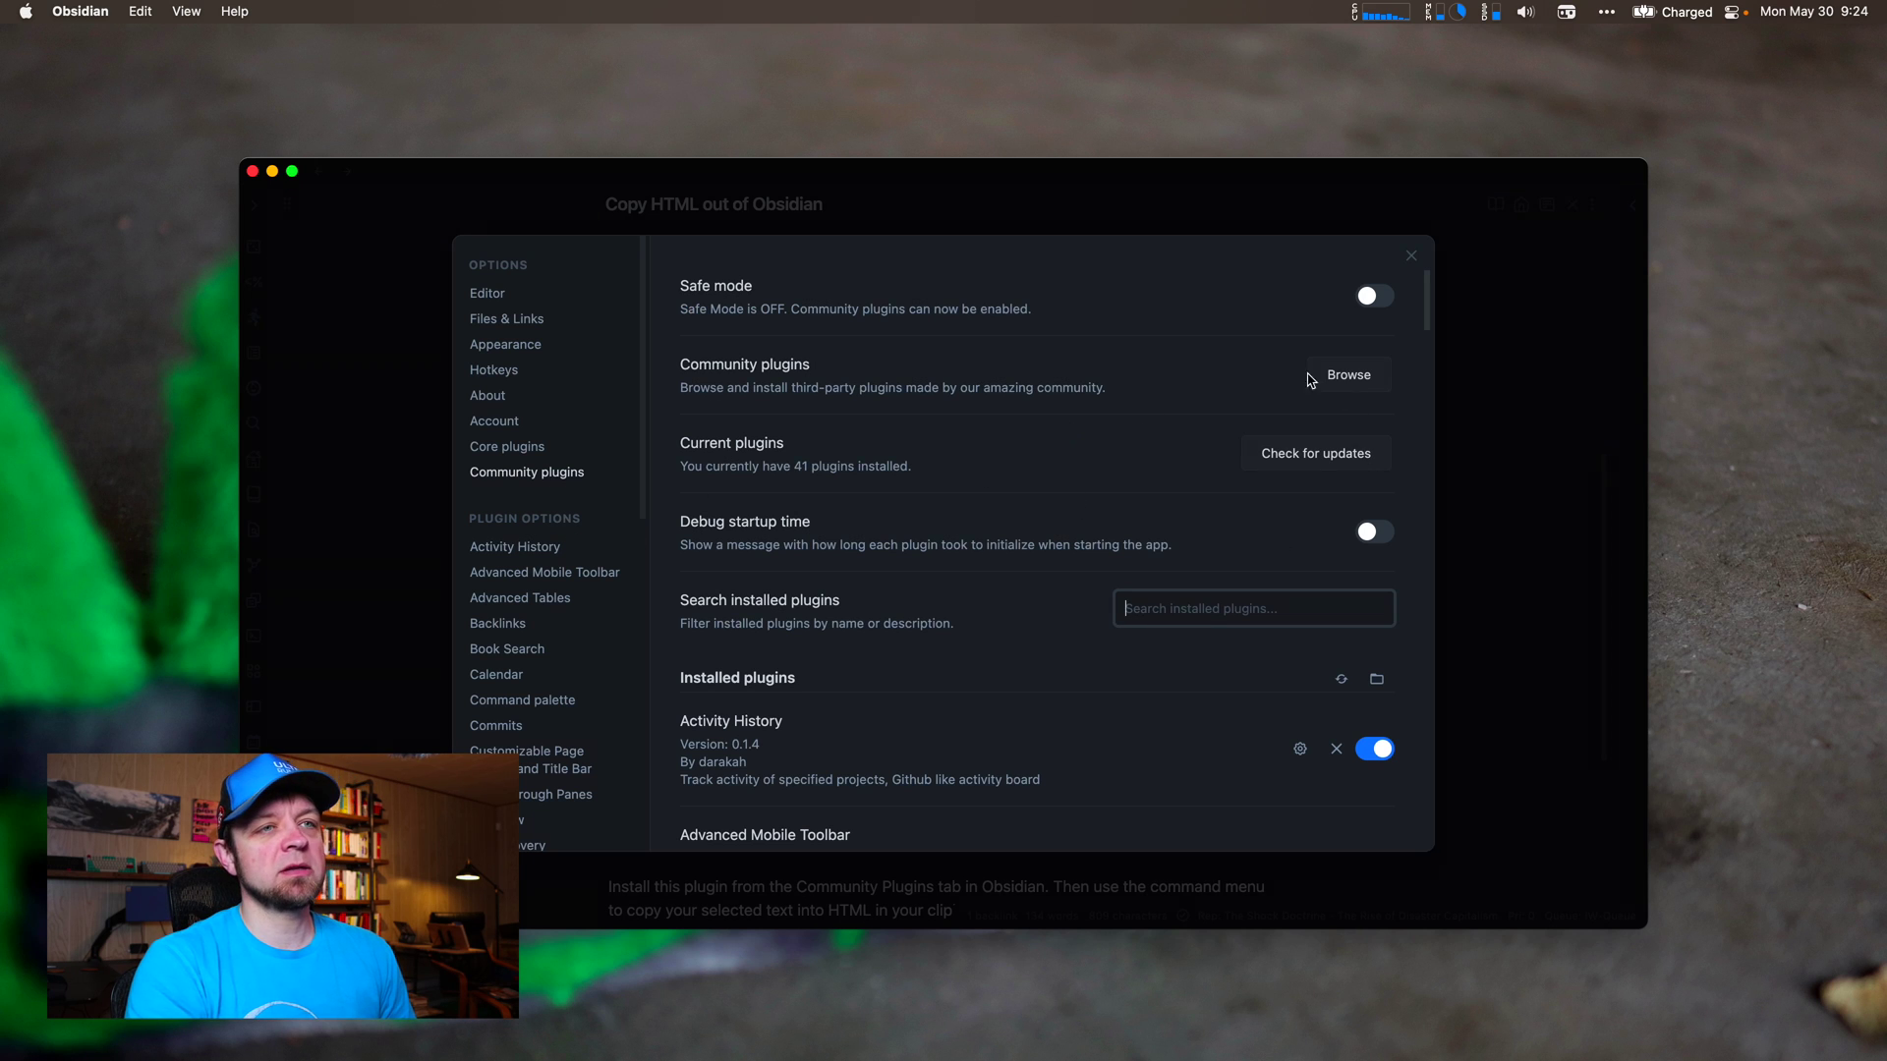
pyautogui.moveTo(1385, 350)
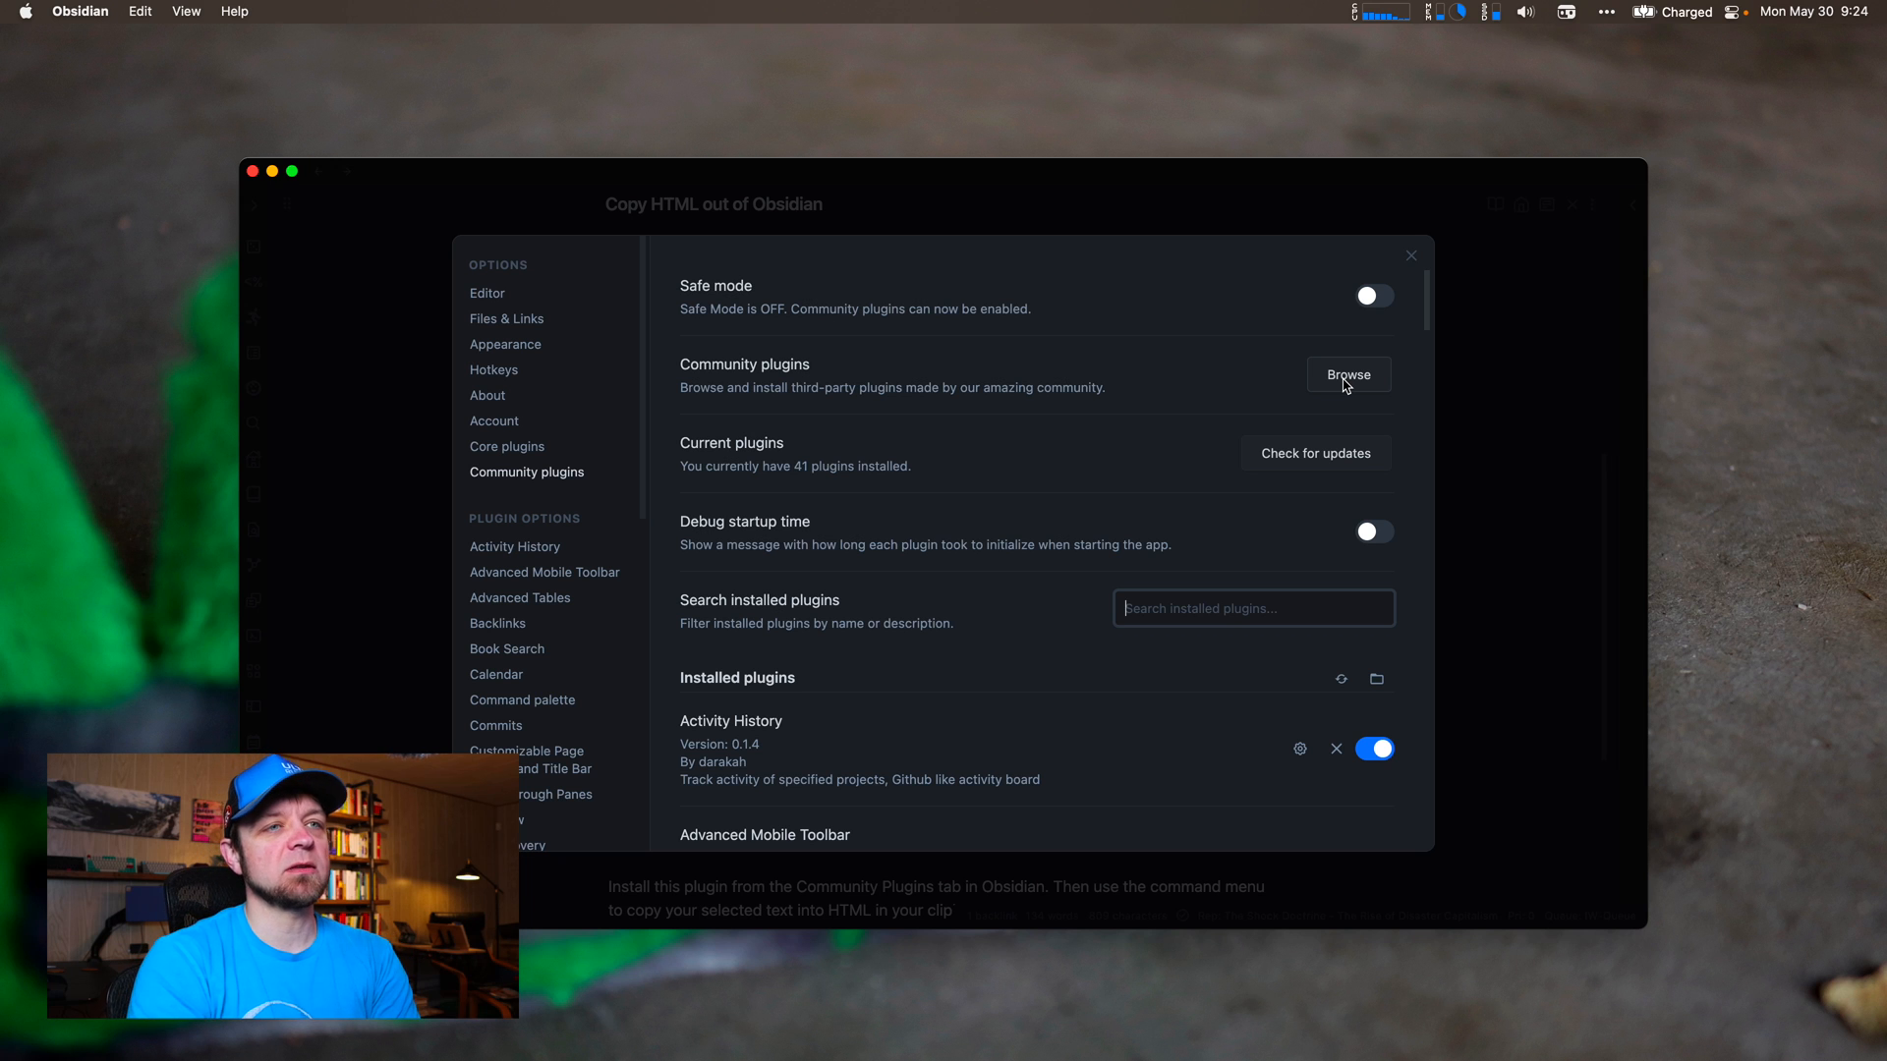
# - Find Copy as HTML by searching 'html' in community plugins, install it and enable it
pyautogui.click(1348, 373)
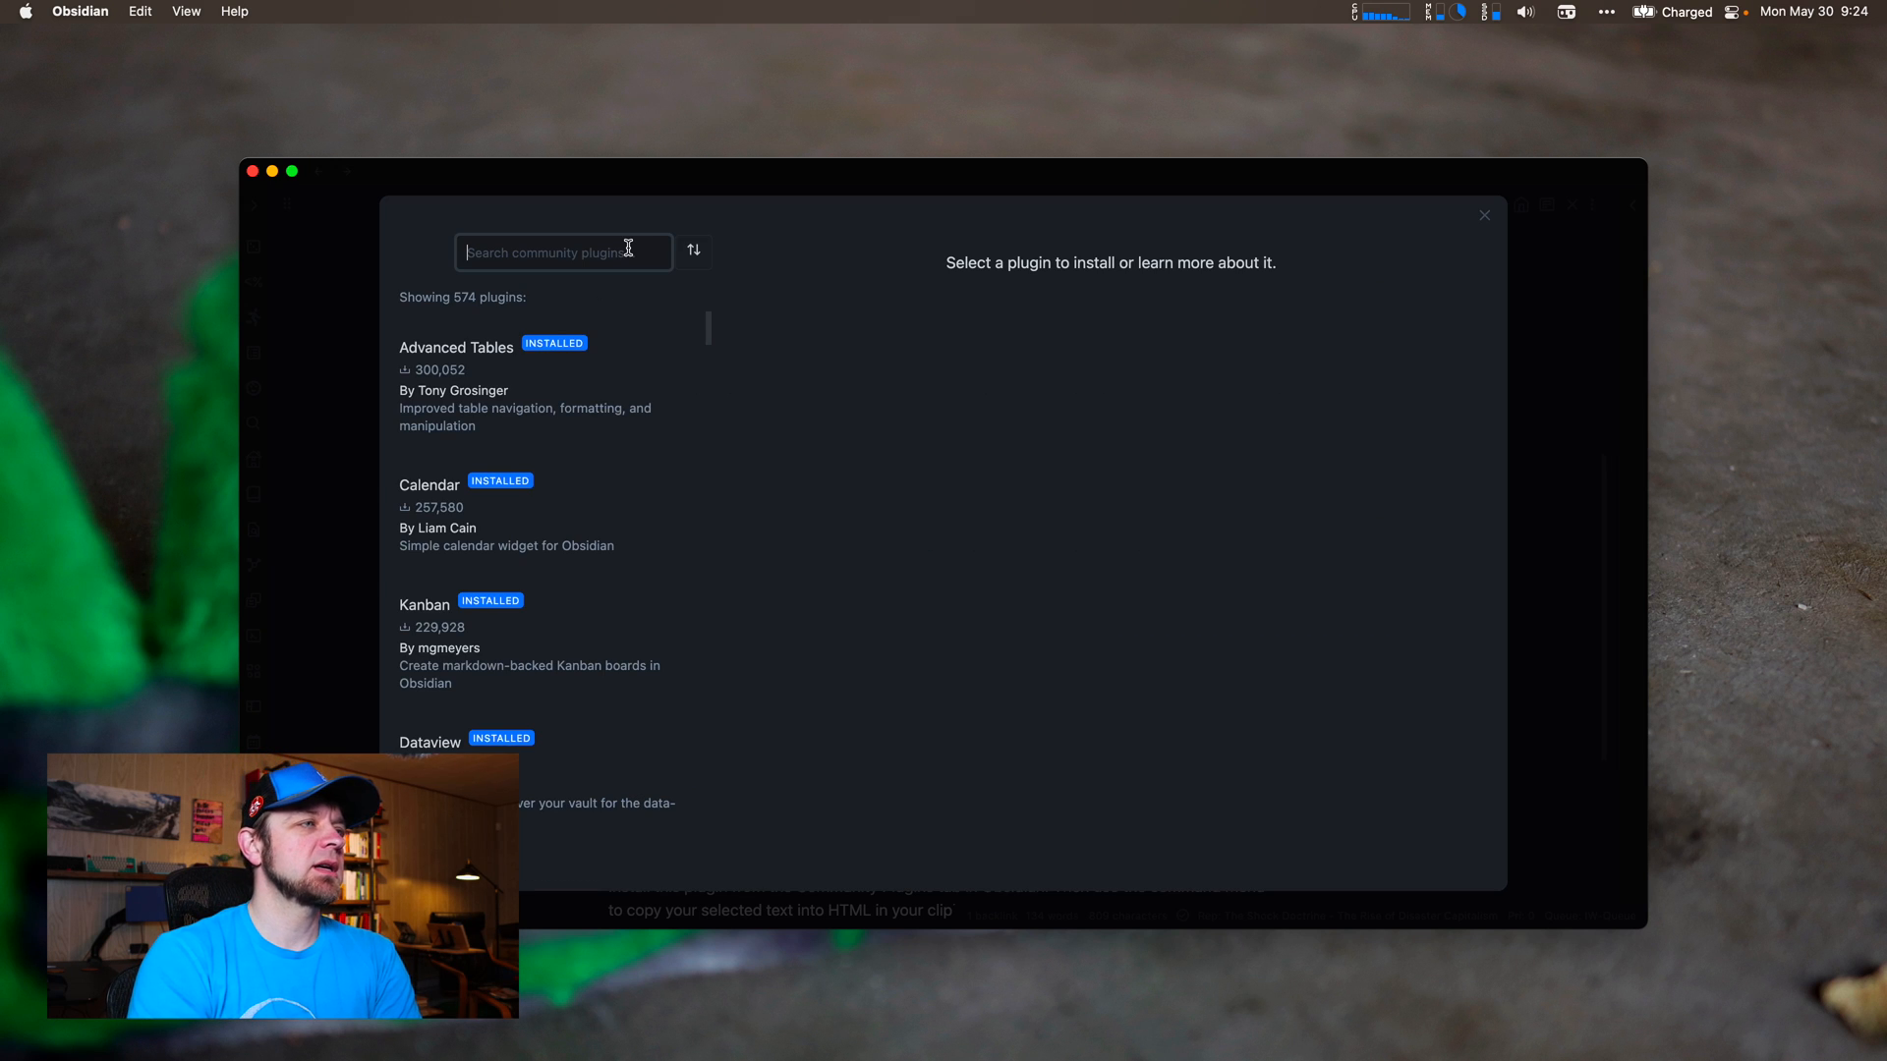
pyautogui.write('html')
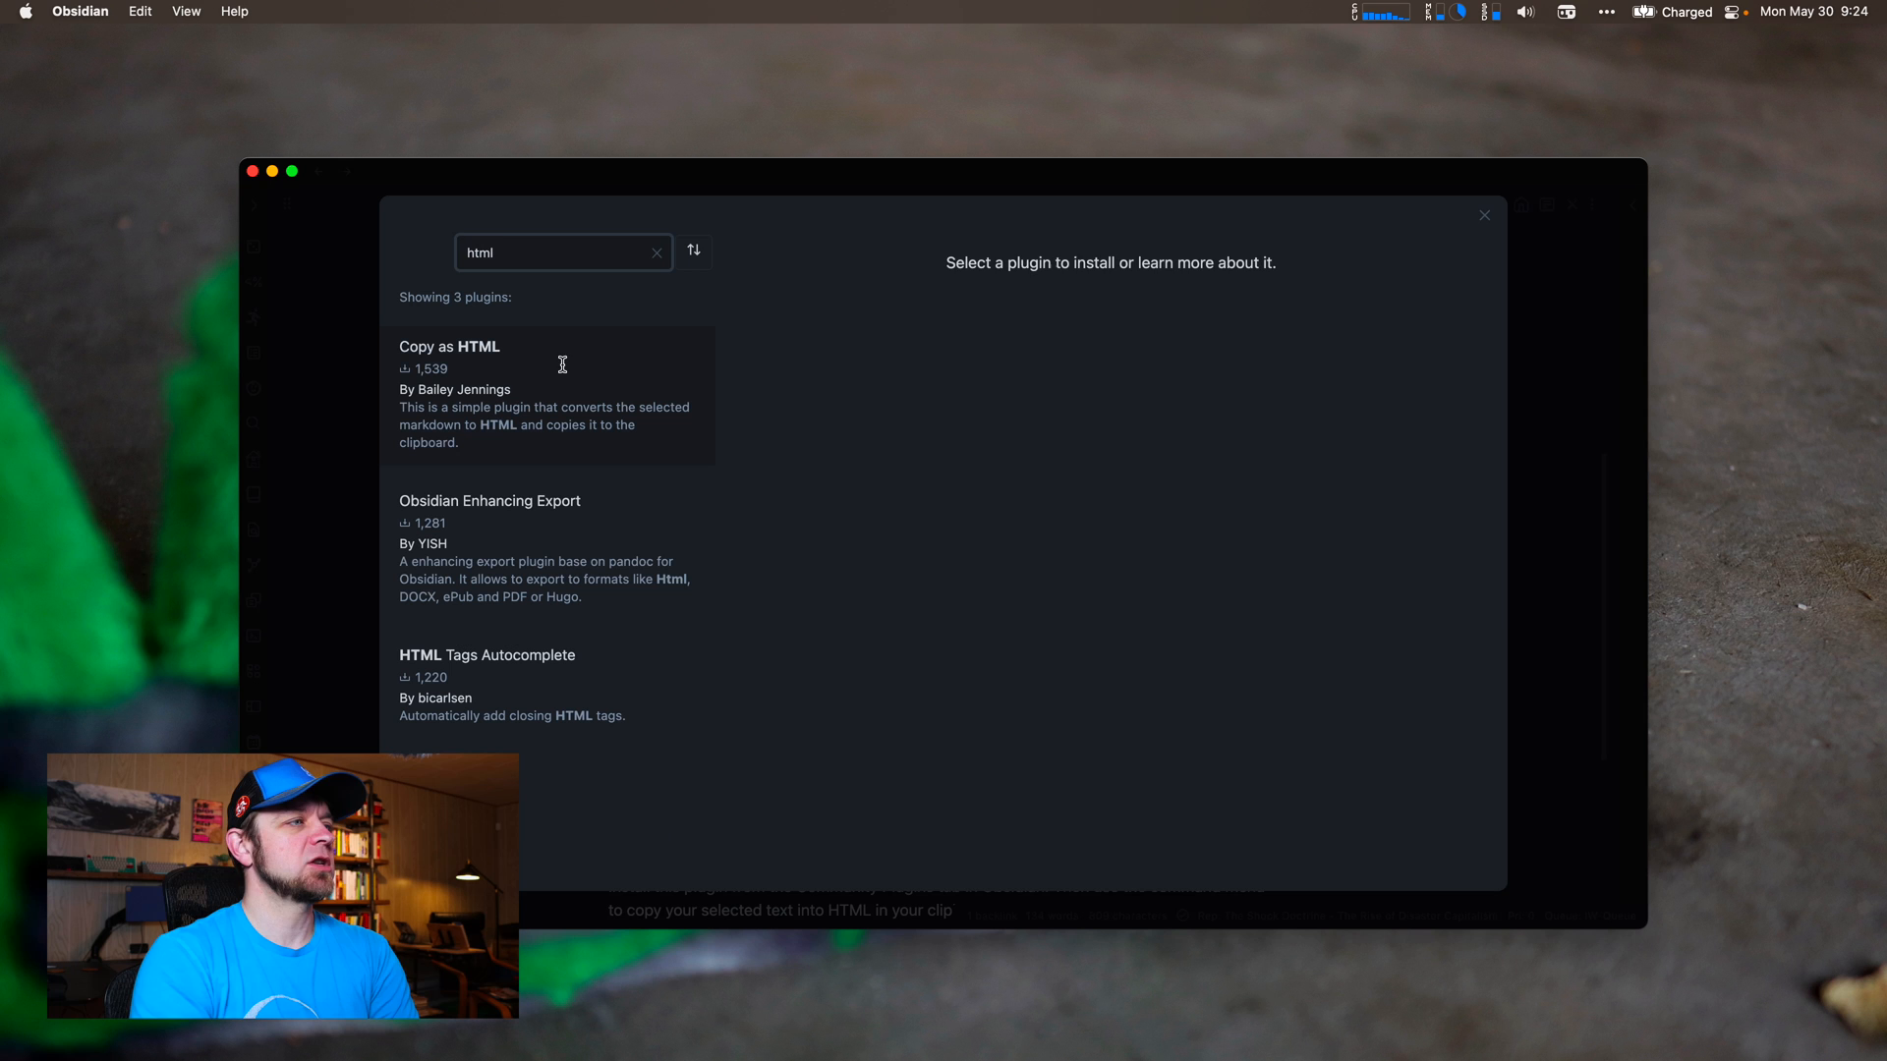
pyautogui.click(448, 346)
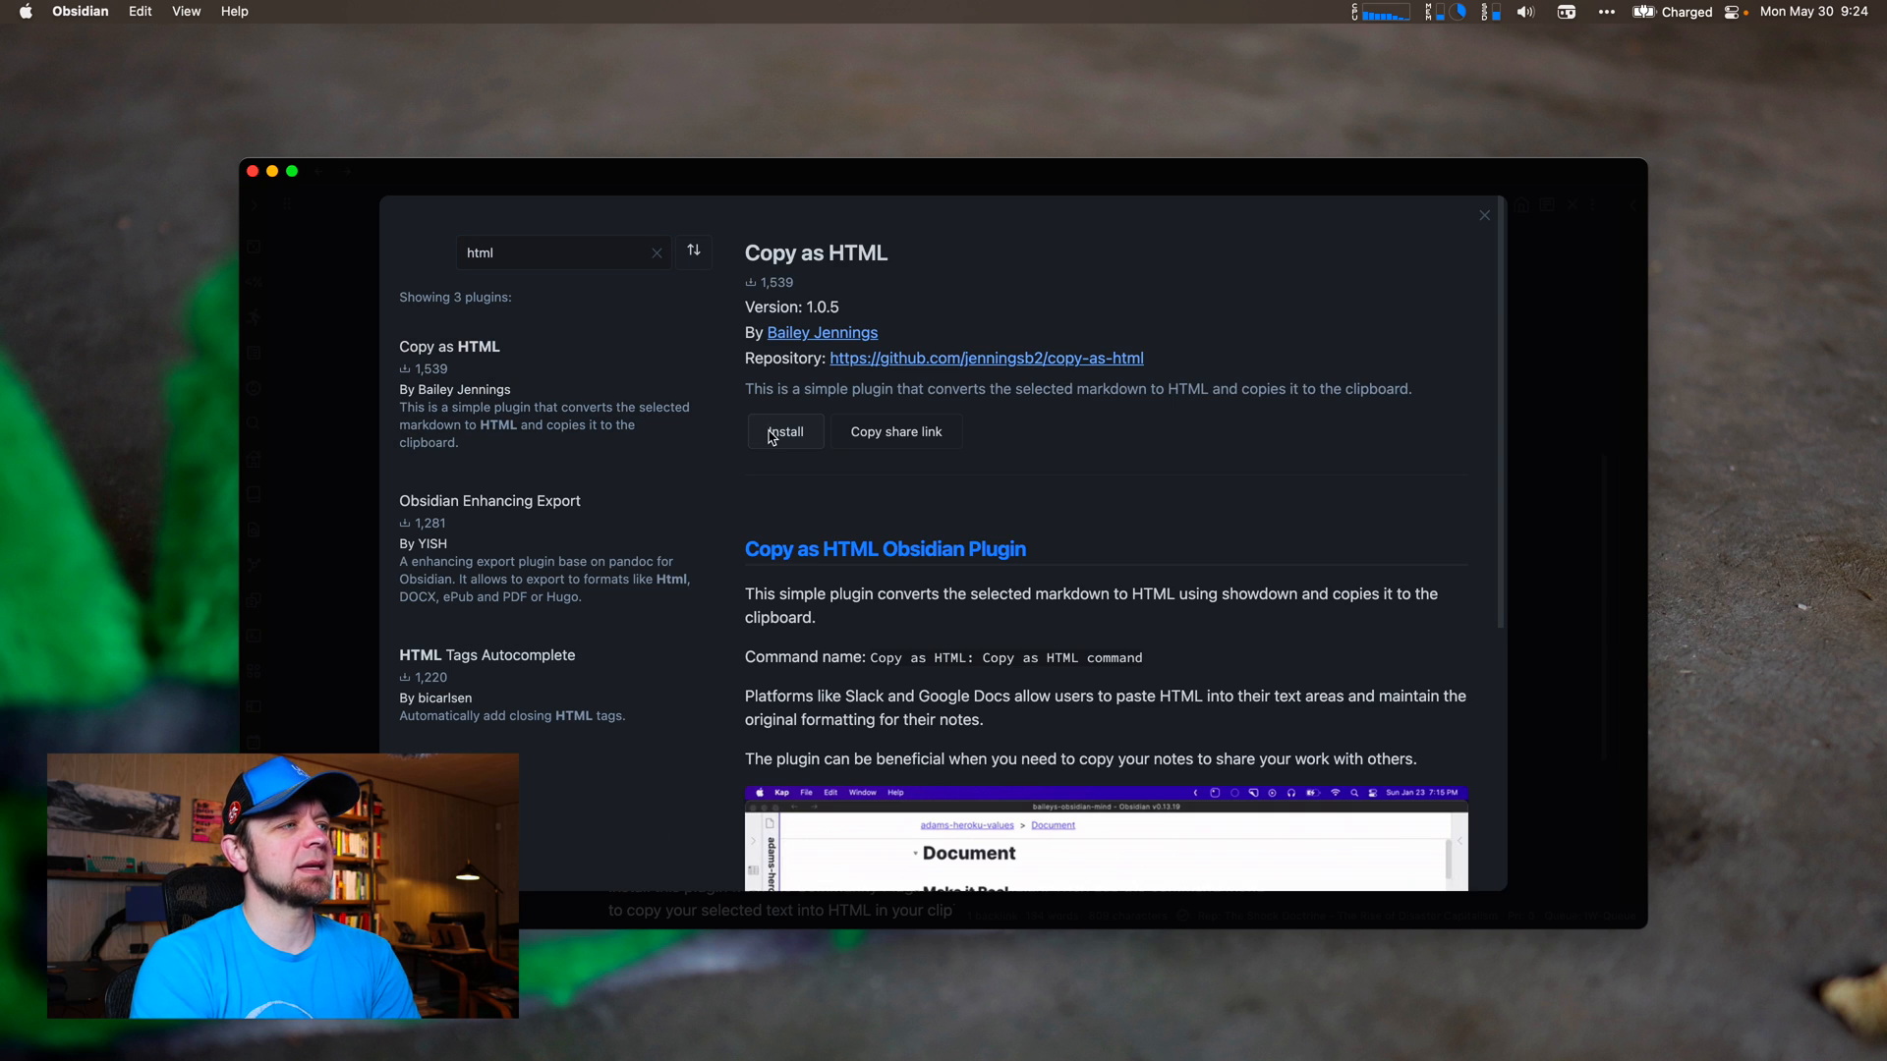
pyautogui.click(785, 431)
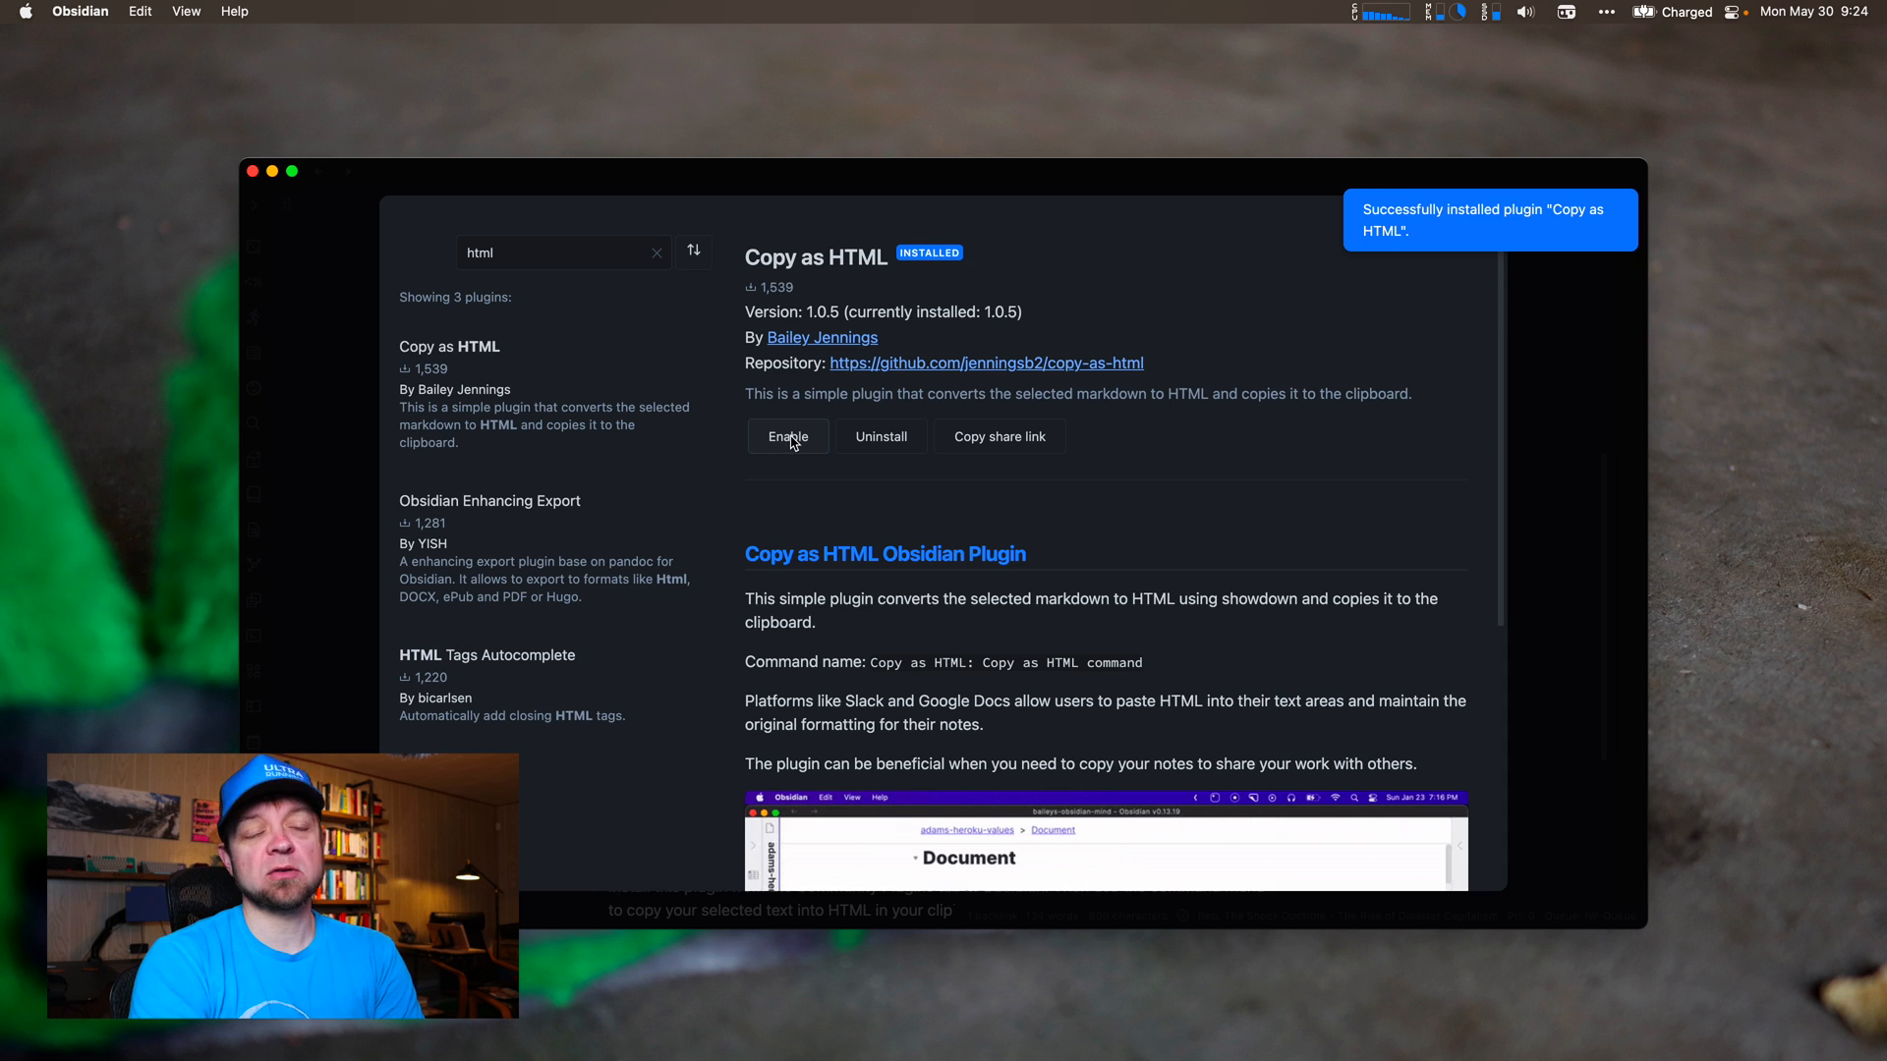
pyautogui.click(786, 436)
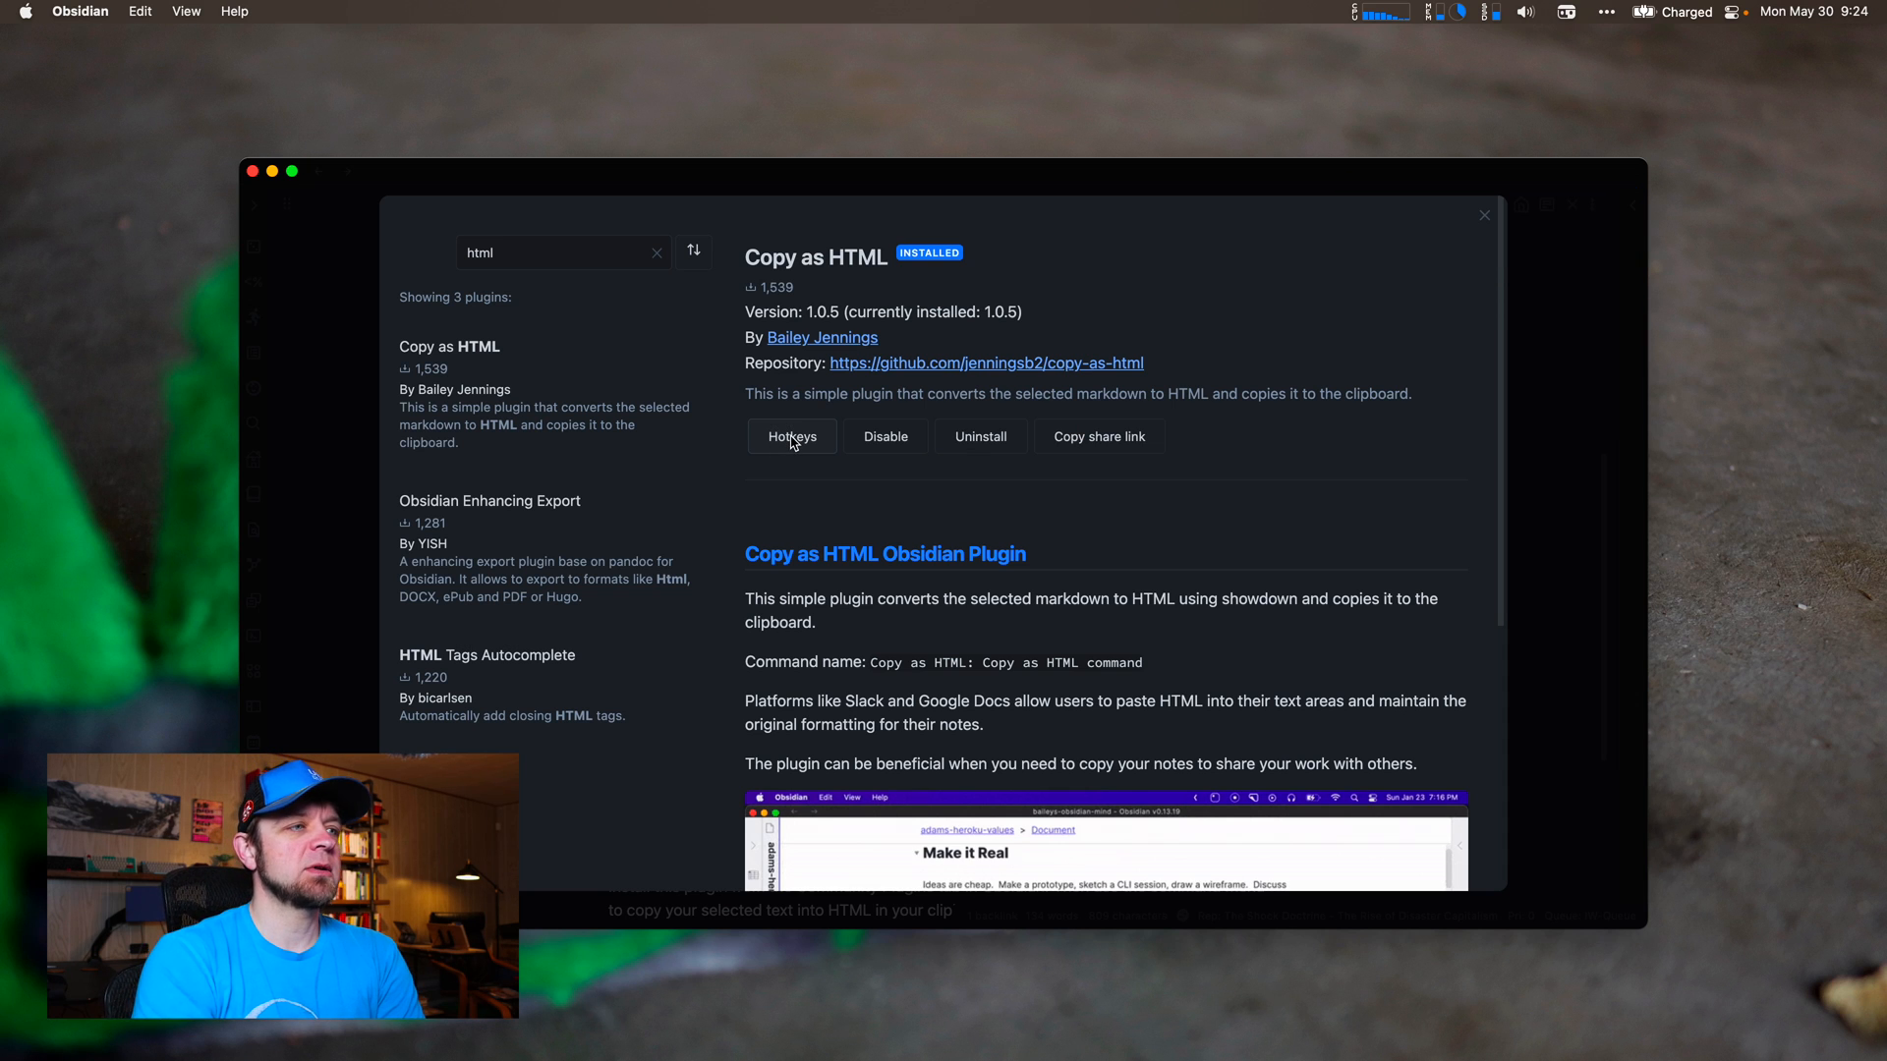
# - Check the hotkey binding for the Copy as HTML command, then return to the note
pyautogui.click(790, 437)
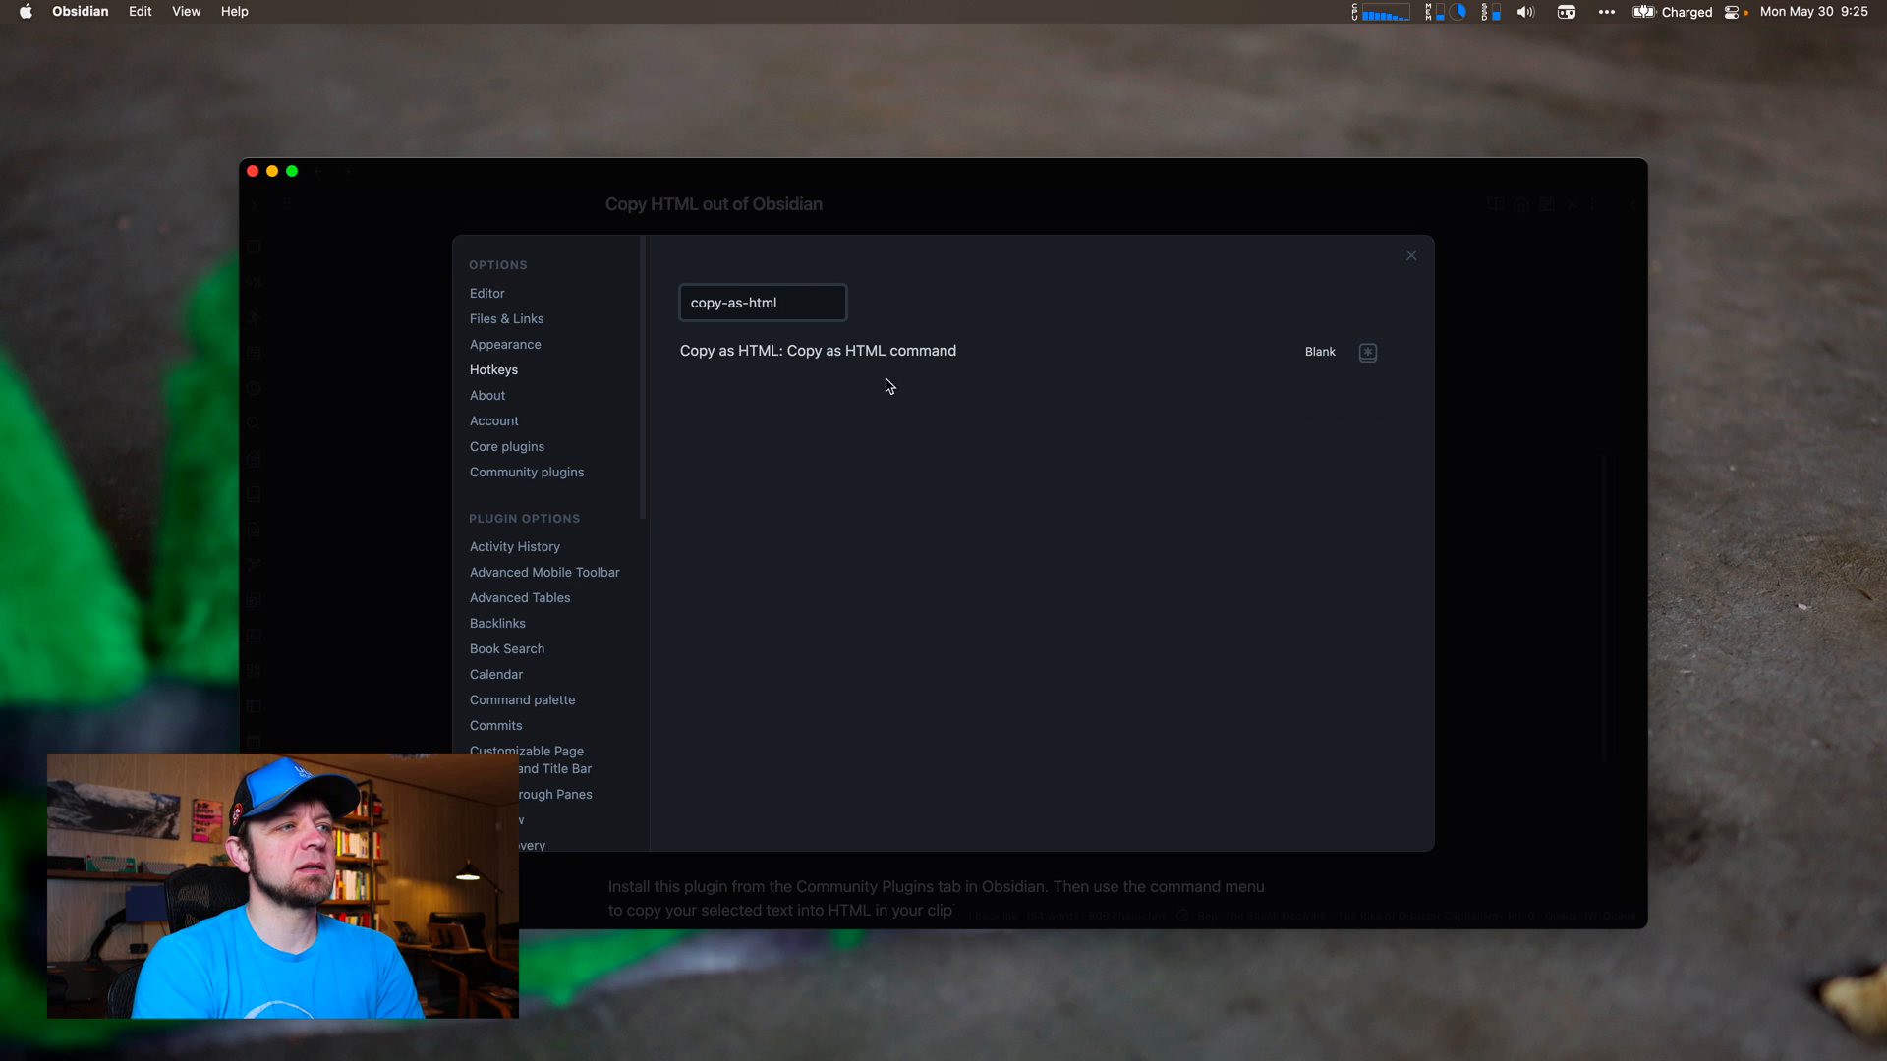
pyautogui.moveTo(993, 351)
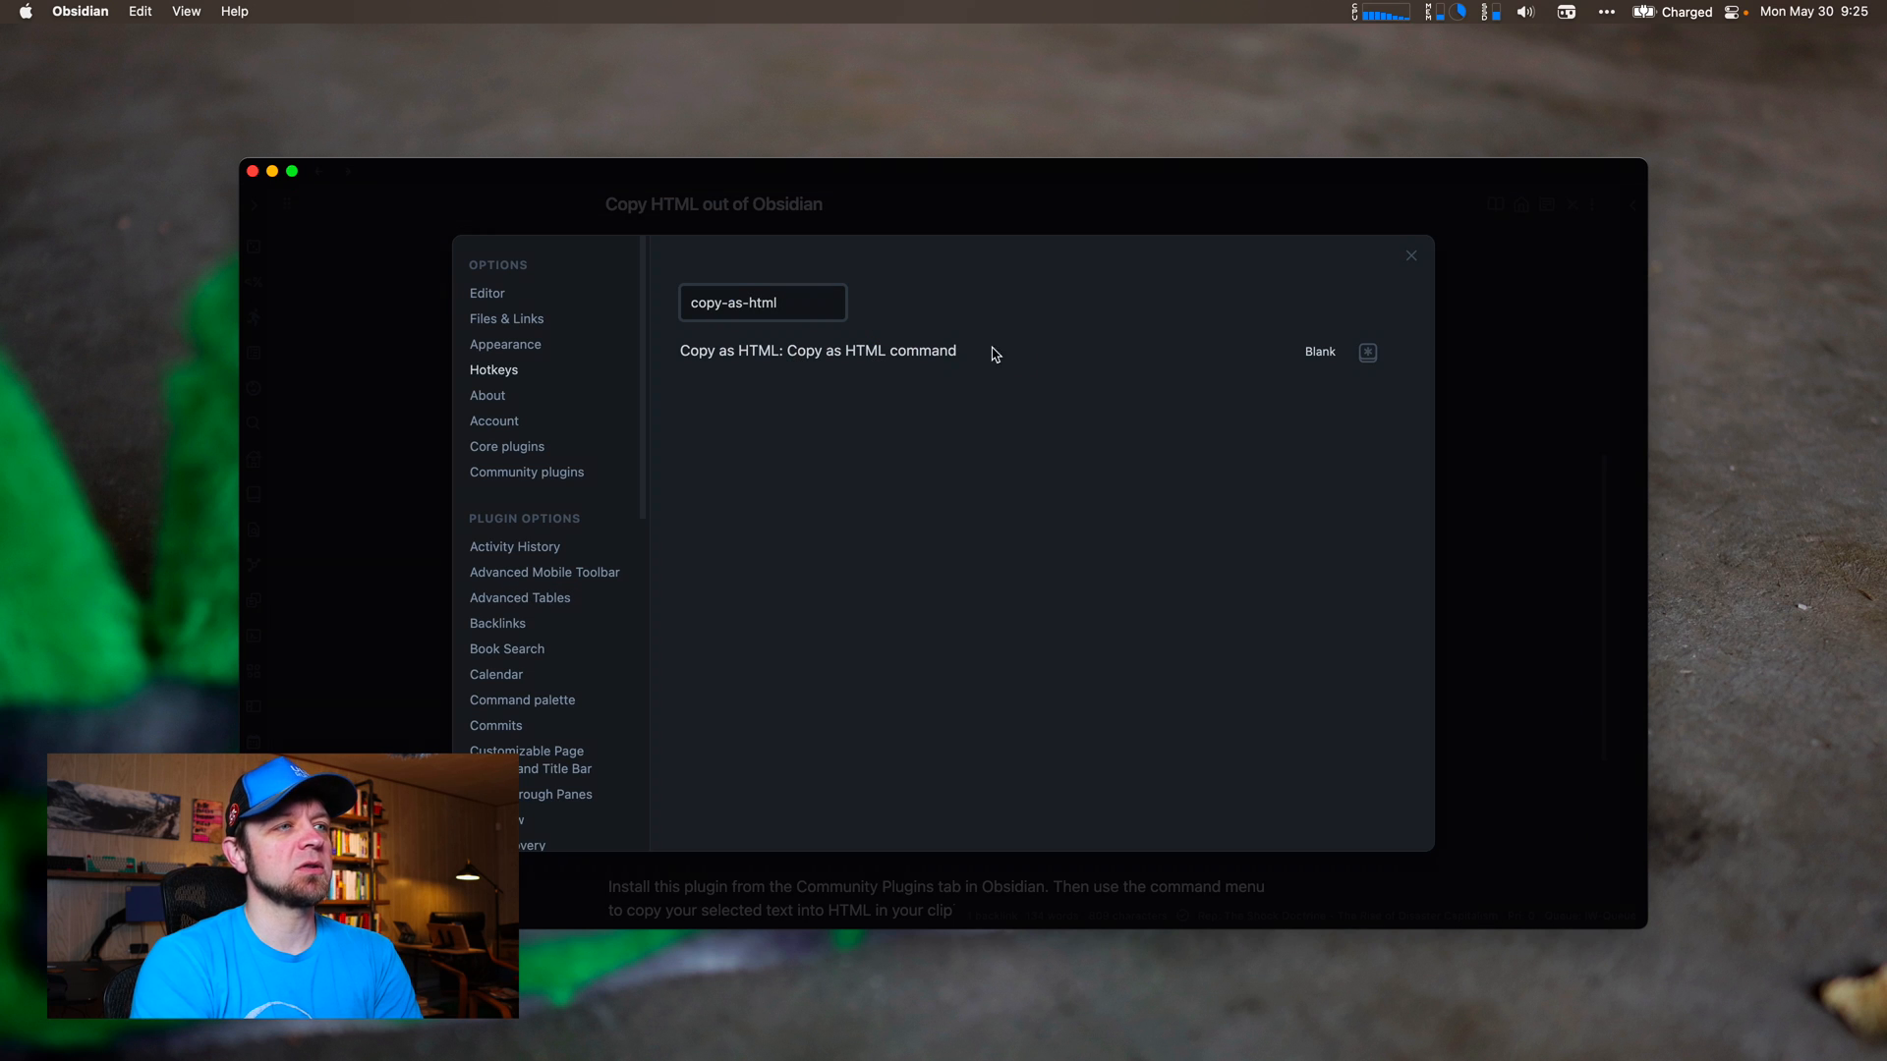
pyautogui.moveTo(1375, 254)
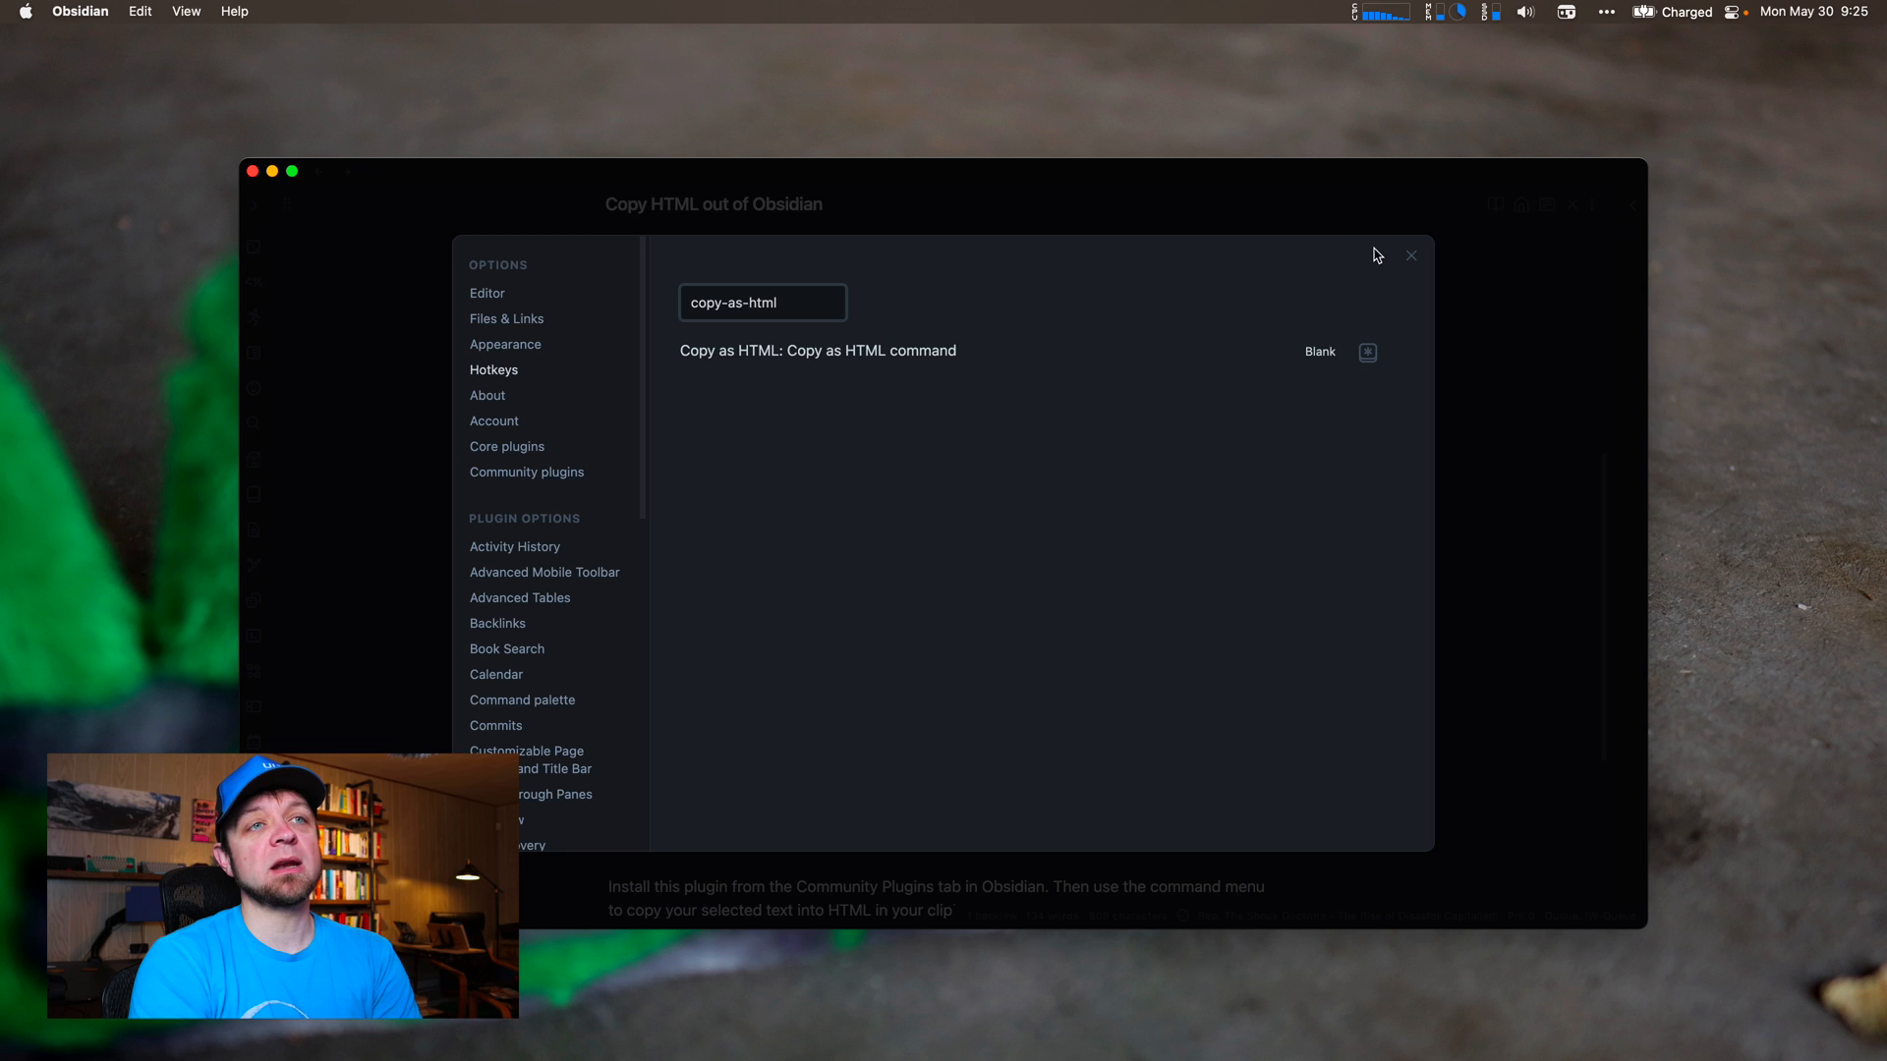
pyautogui.click(1411, 256)
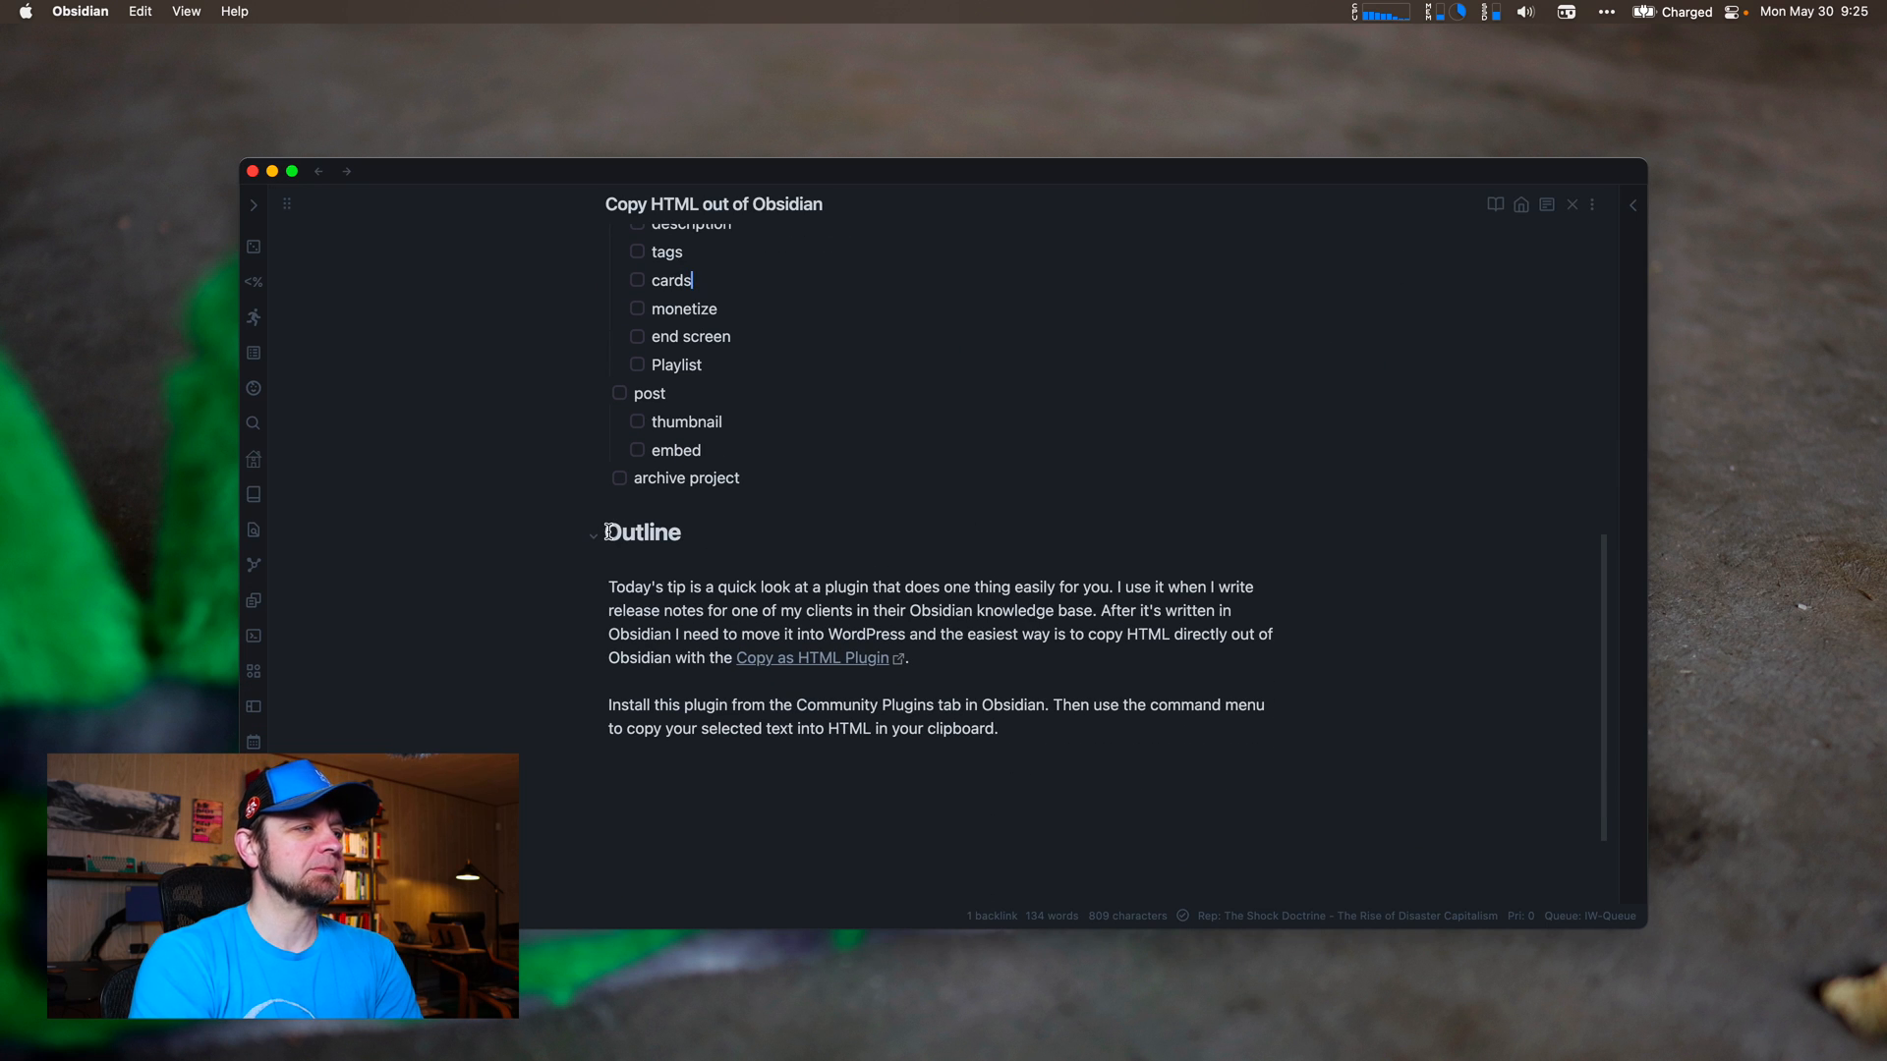
# - Select the Outline heading and paragraphs and run 'Copy as HTML' from the command palette
pyautogui.moveTo(607, 533); pyautogui.dragTo(999, 574)
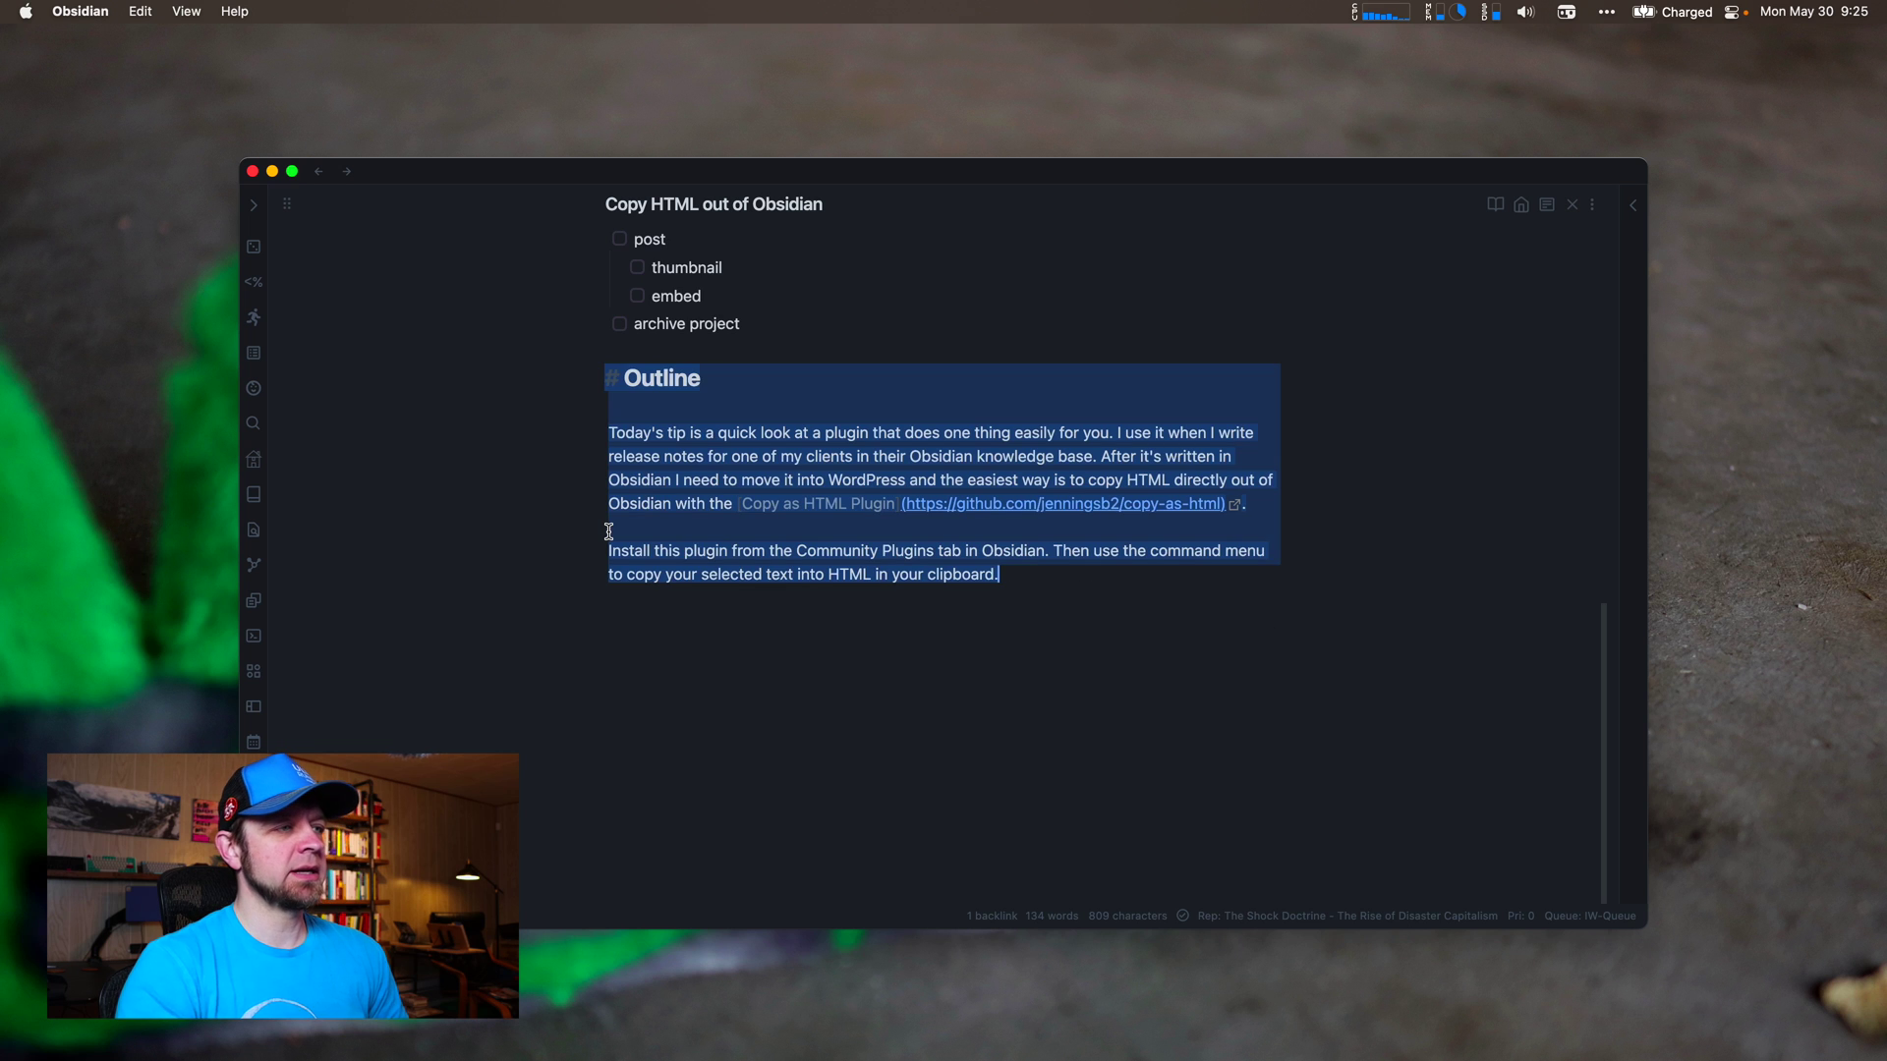
pyautogui.press('Cmd+P')
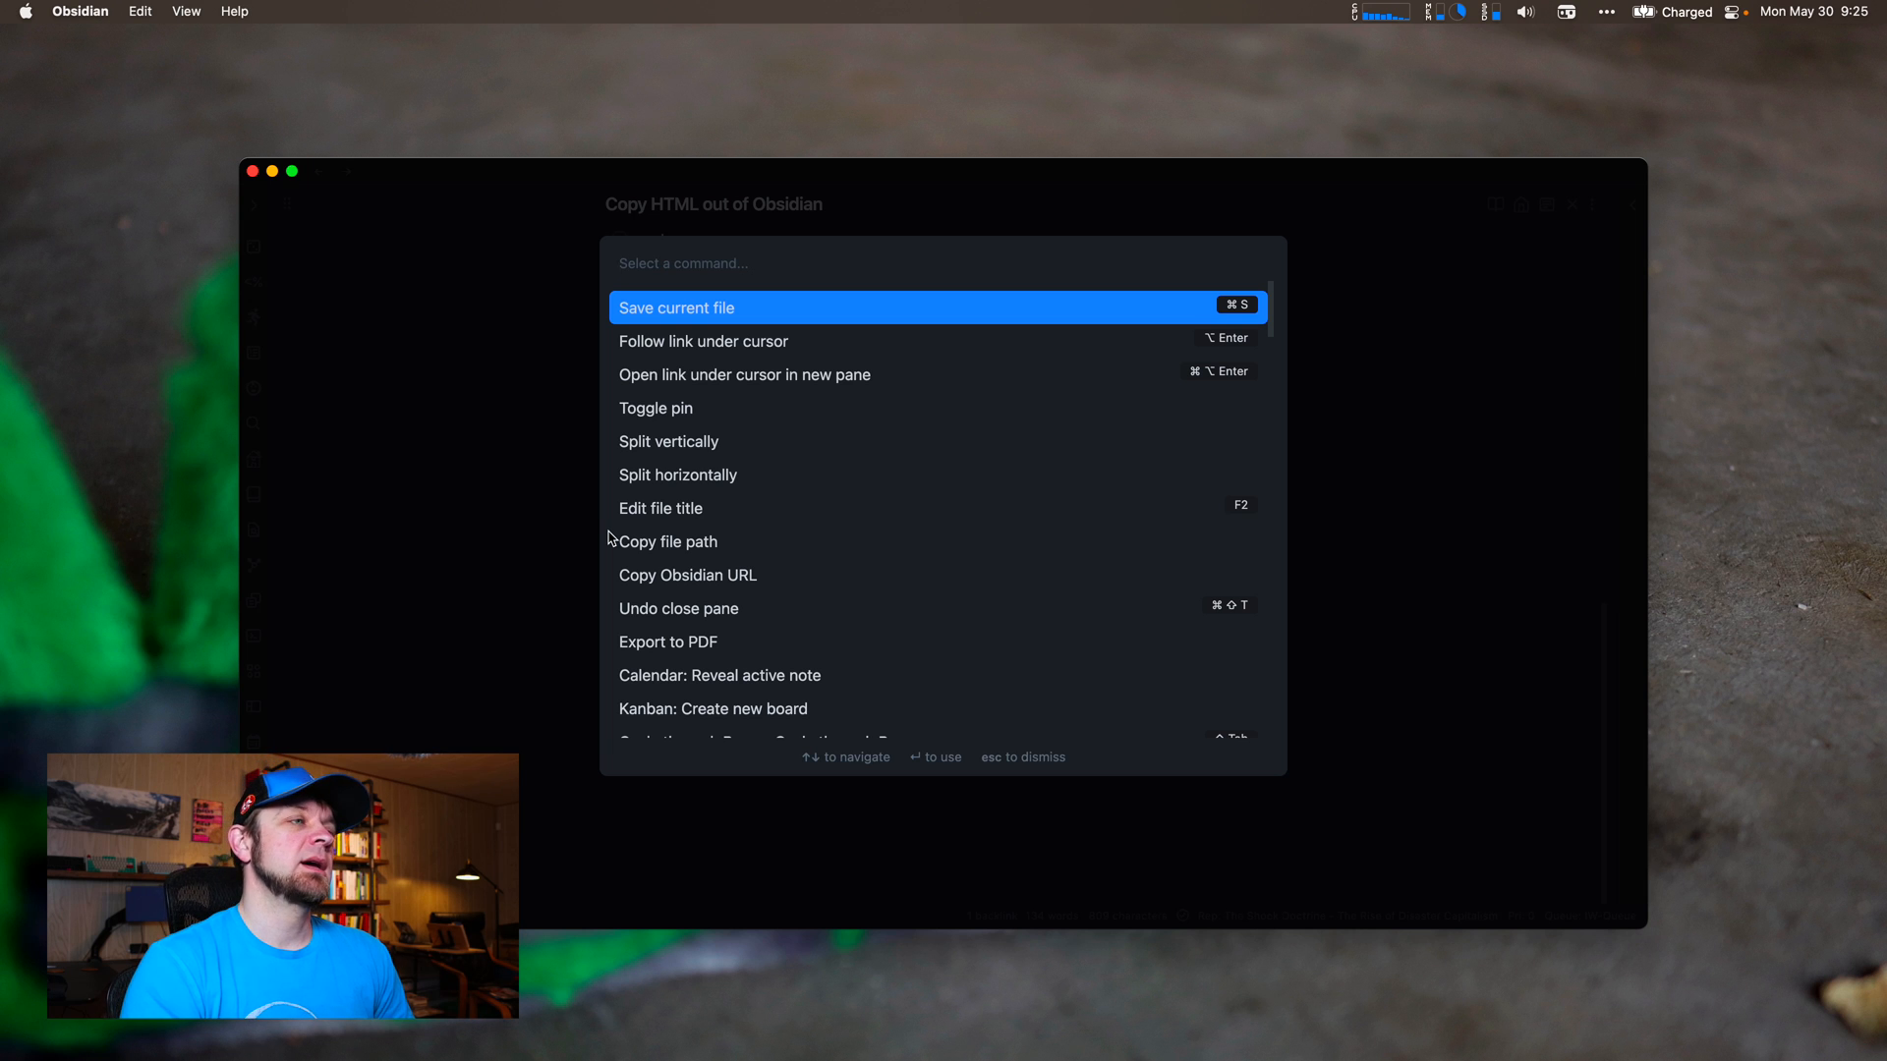
pyautogui.write('copy')
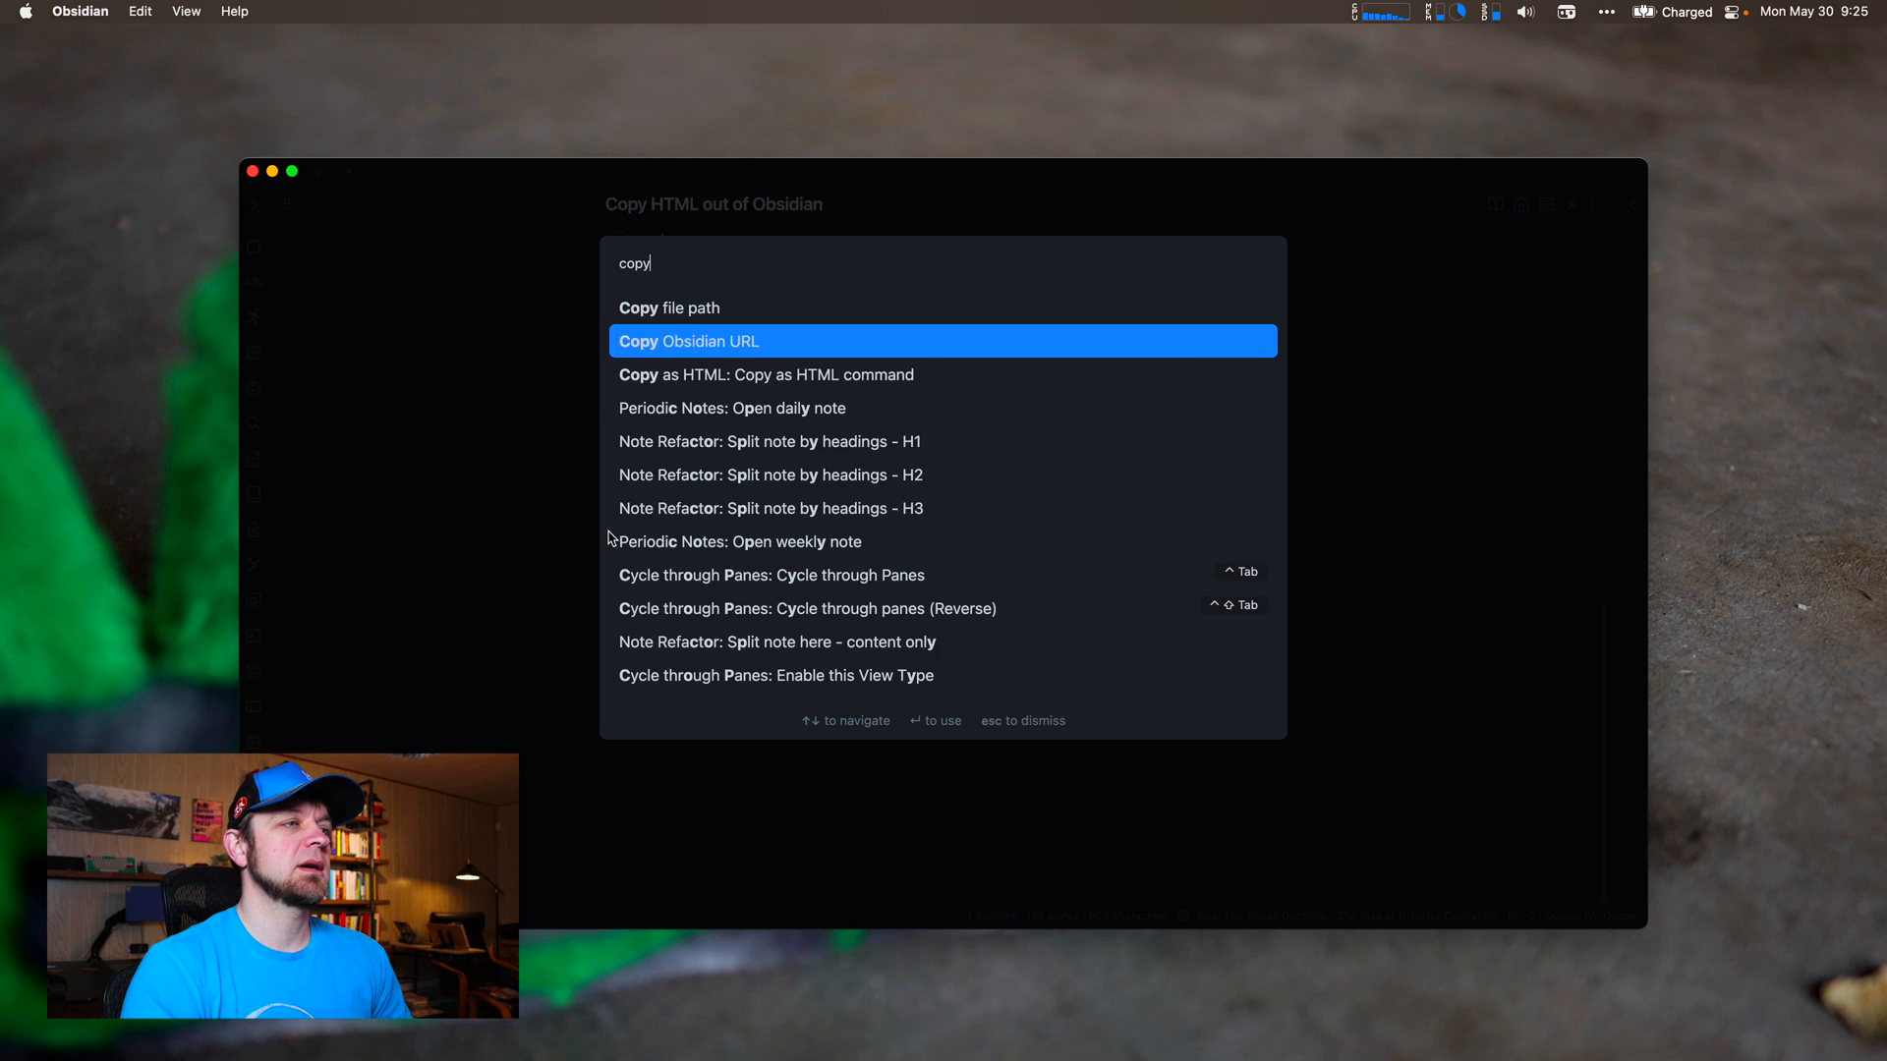
pyautogui.click(688, 342)
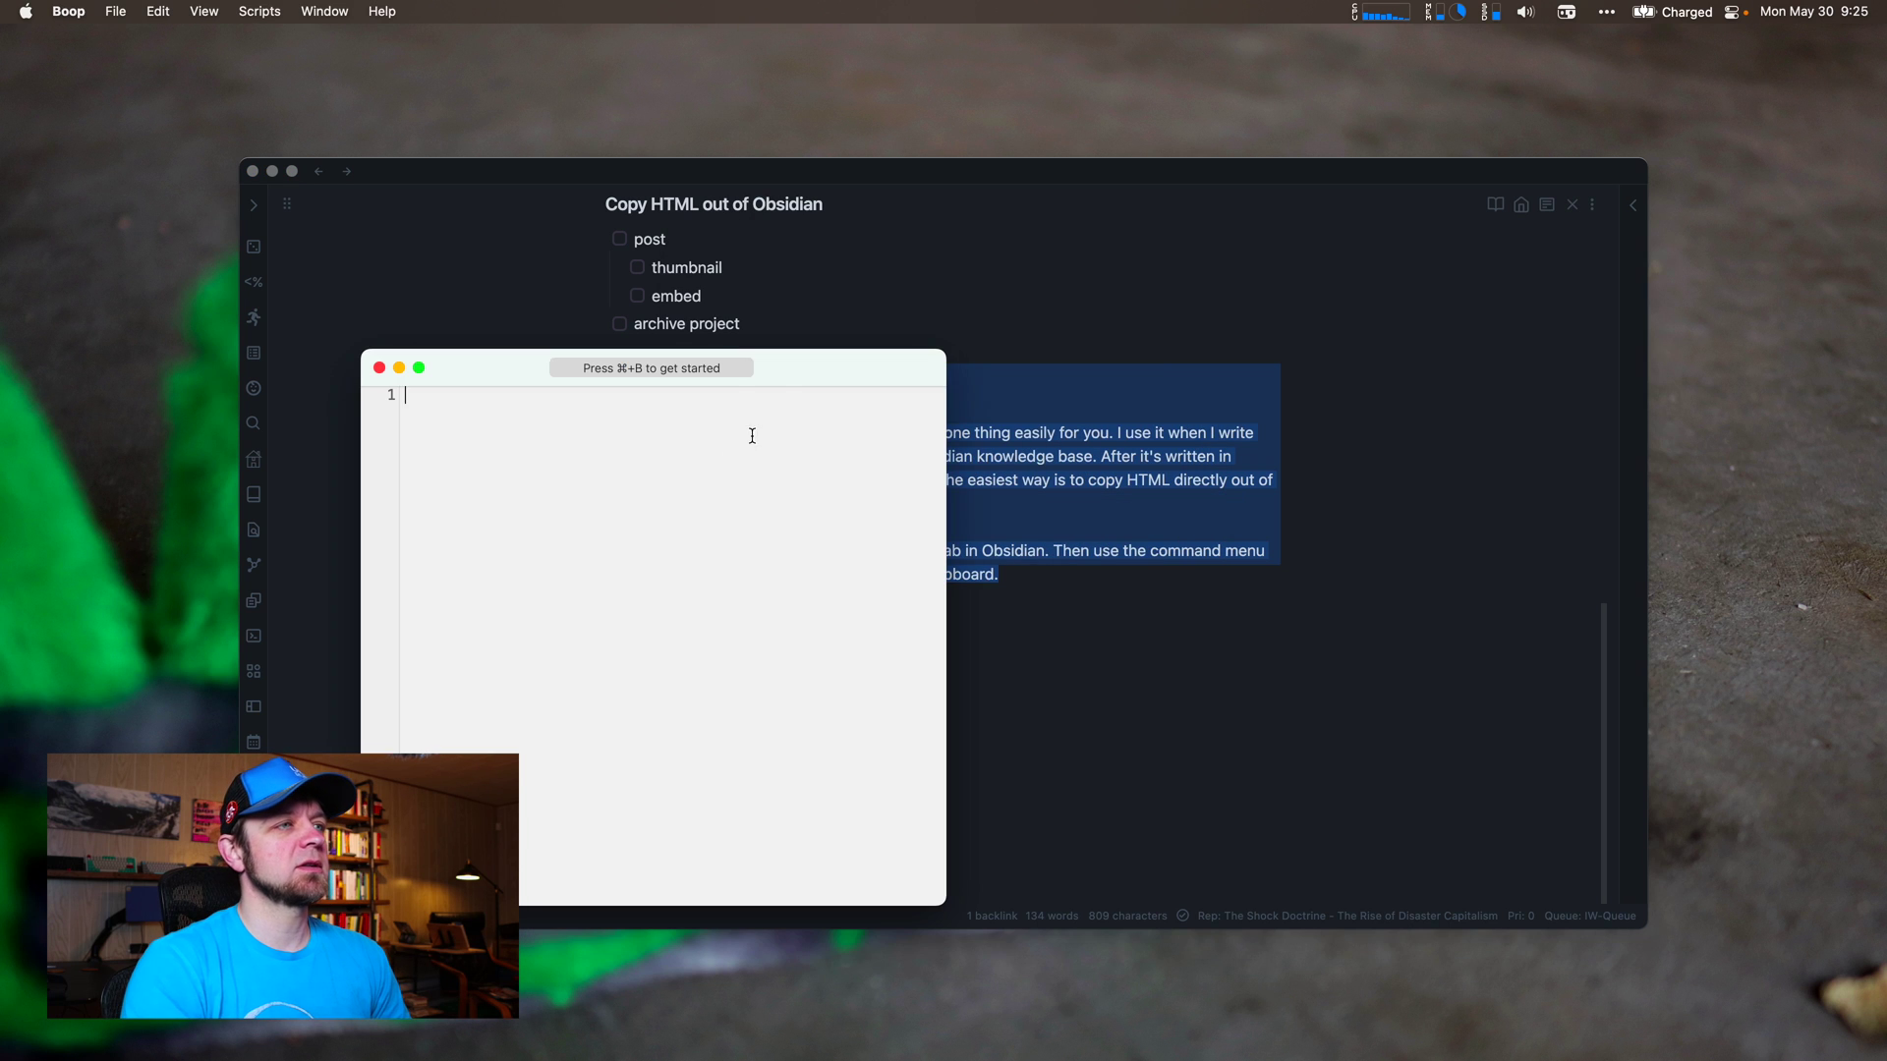
# - Paste the Outline HTML into the centred Boop scratchpad and filter its script picker by 'json'
pyautogui.moveTo(651, 368); pyautogui.dragTo(896, 141)
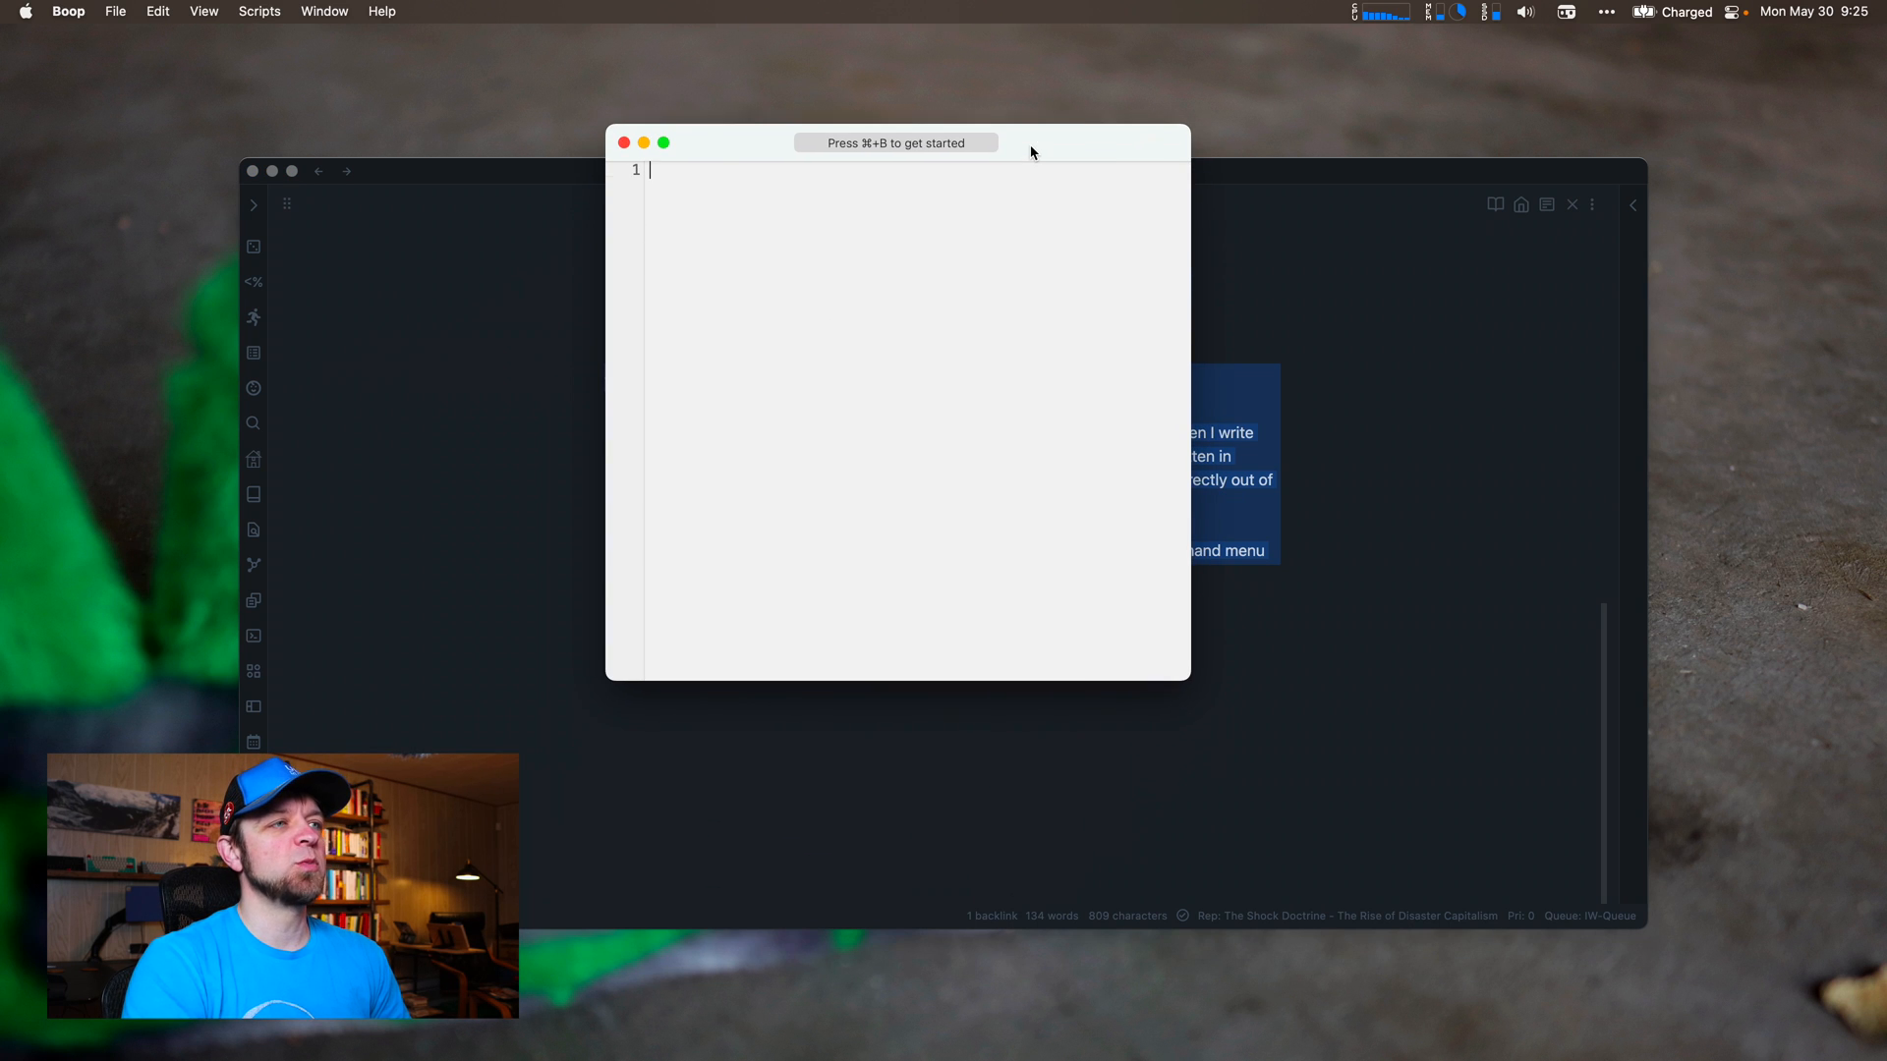
pyautogui.press('cmd+v')
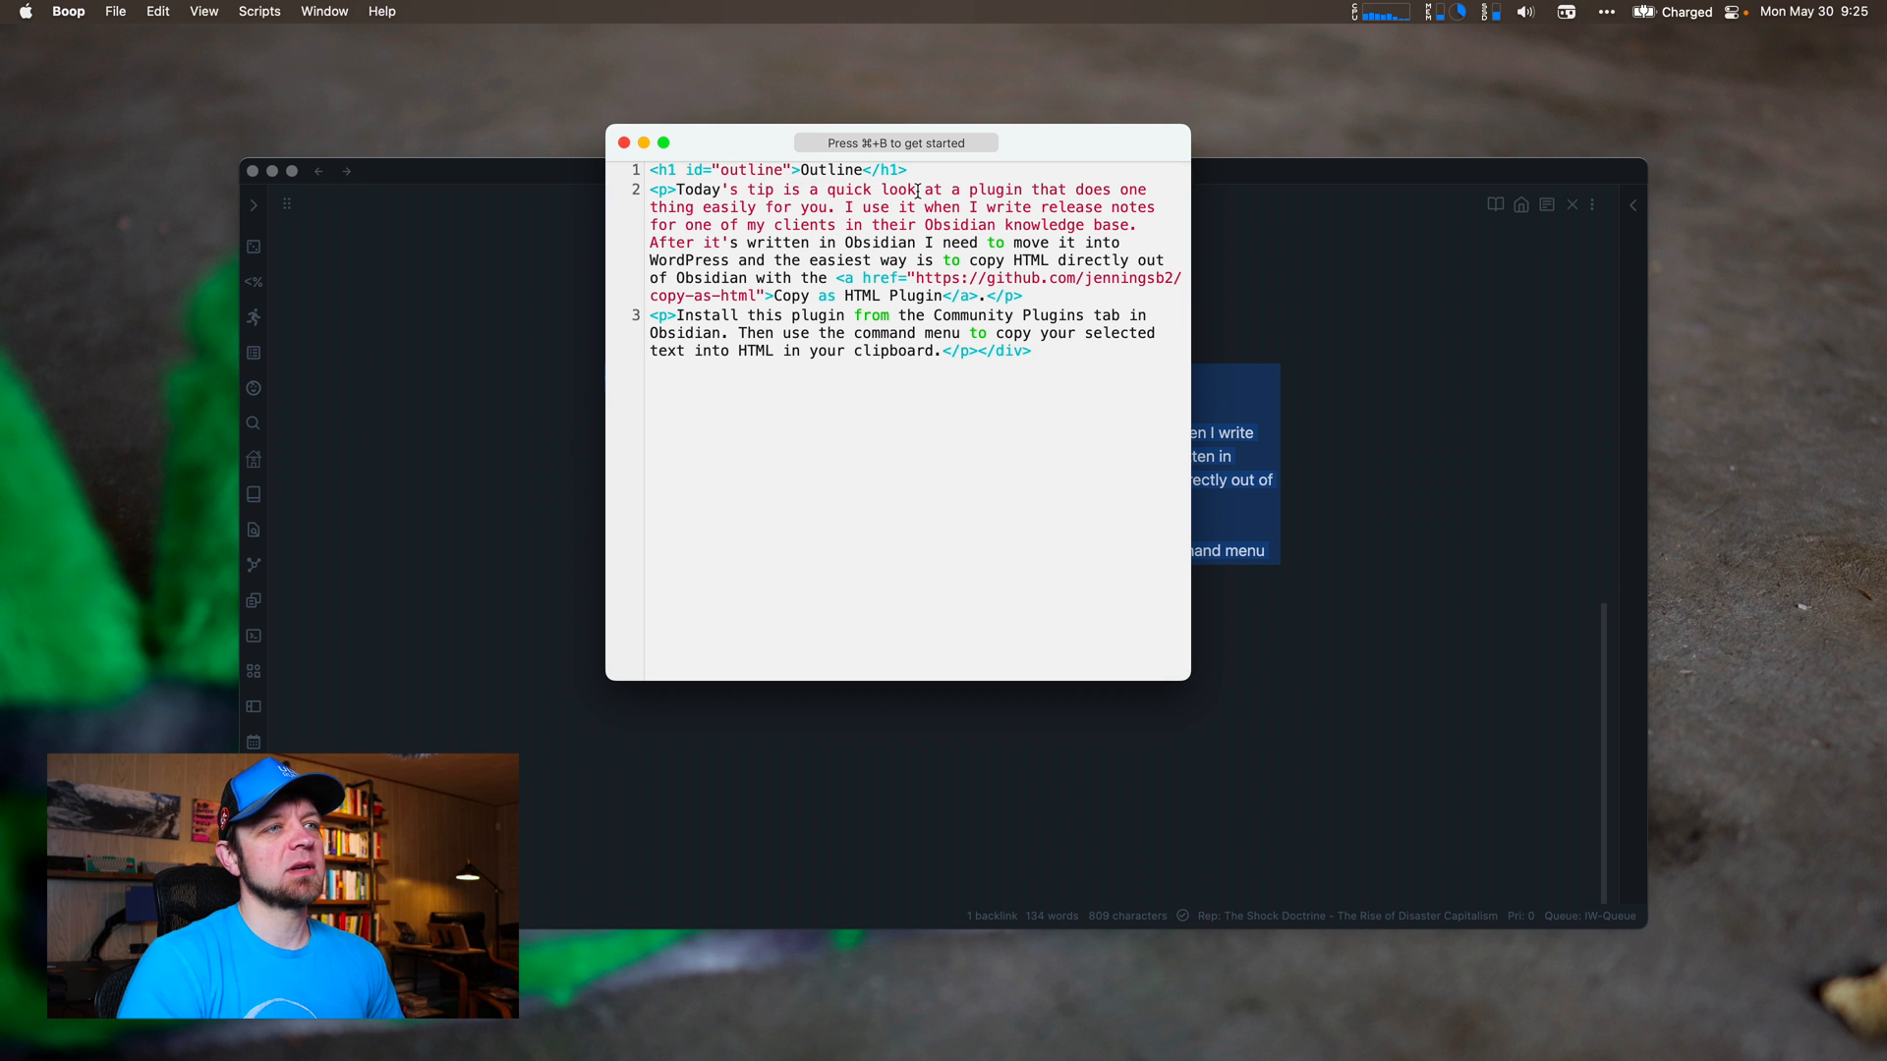
pyautogui.press('Backspace')
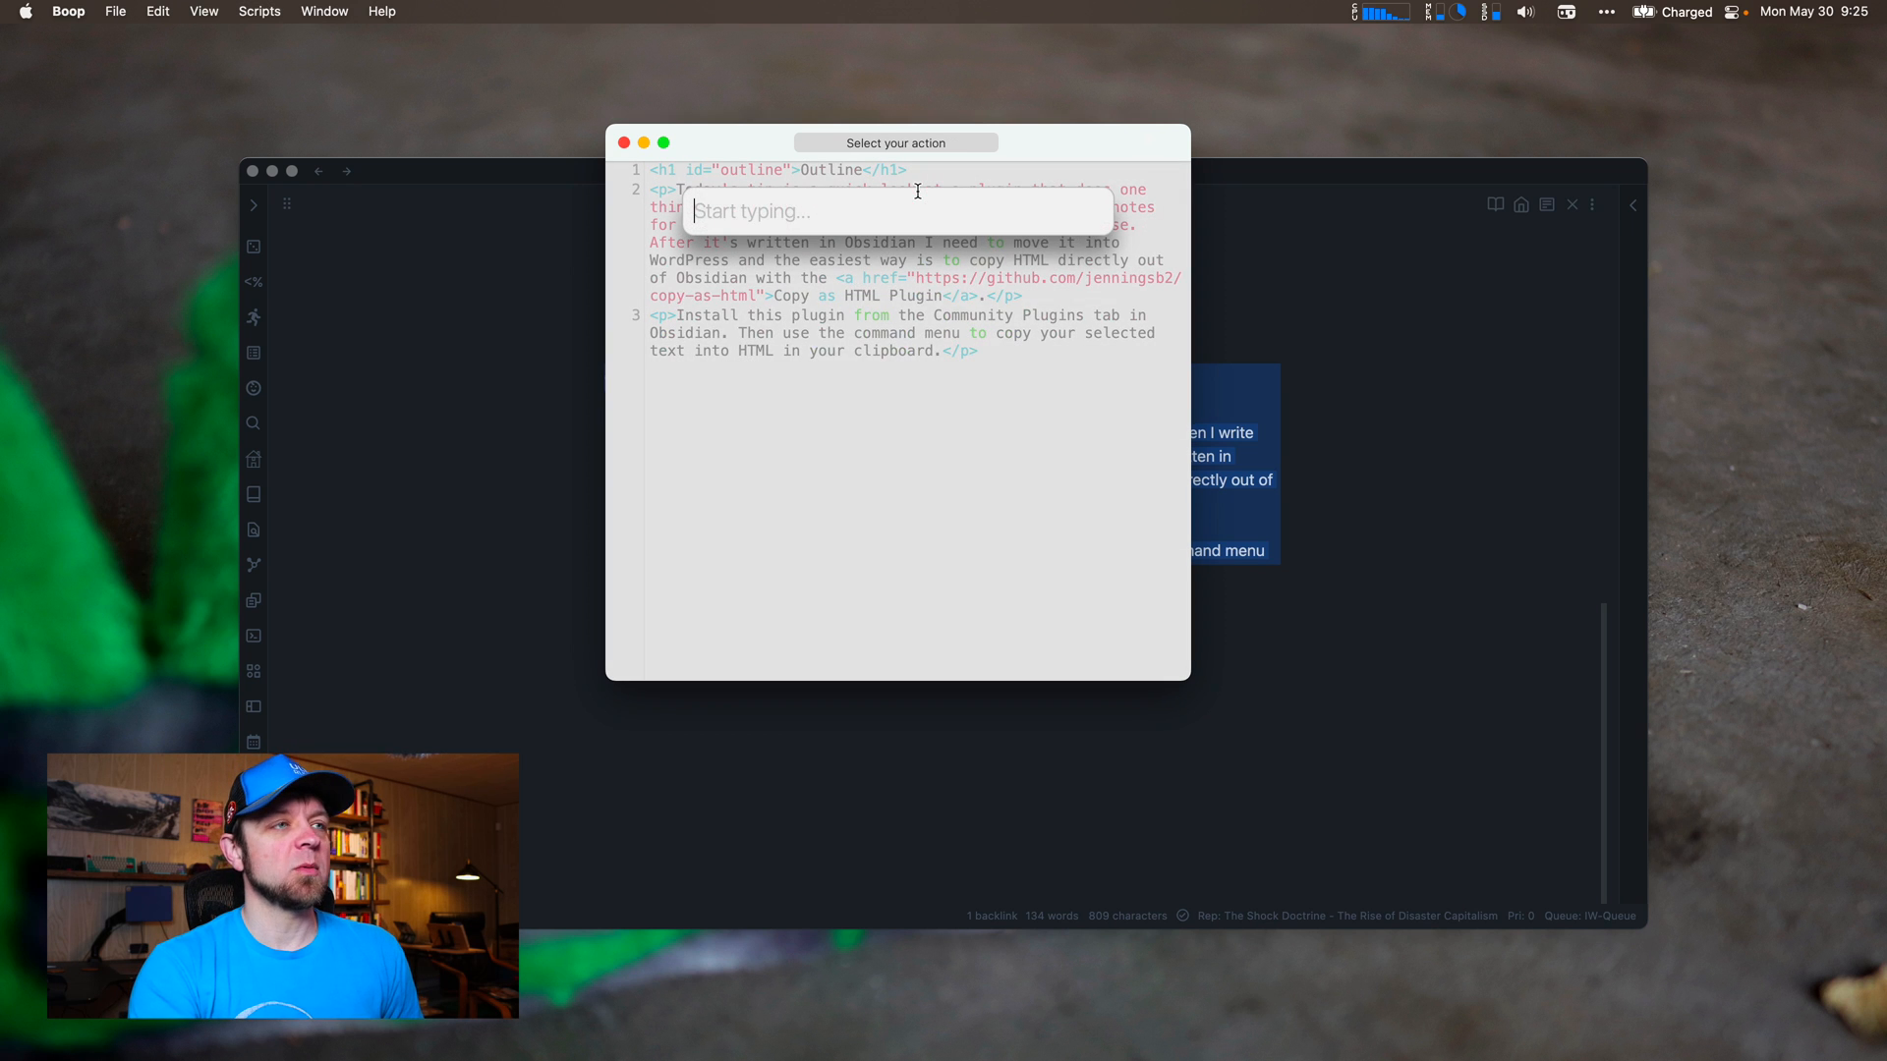
pyautogui.write('json')
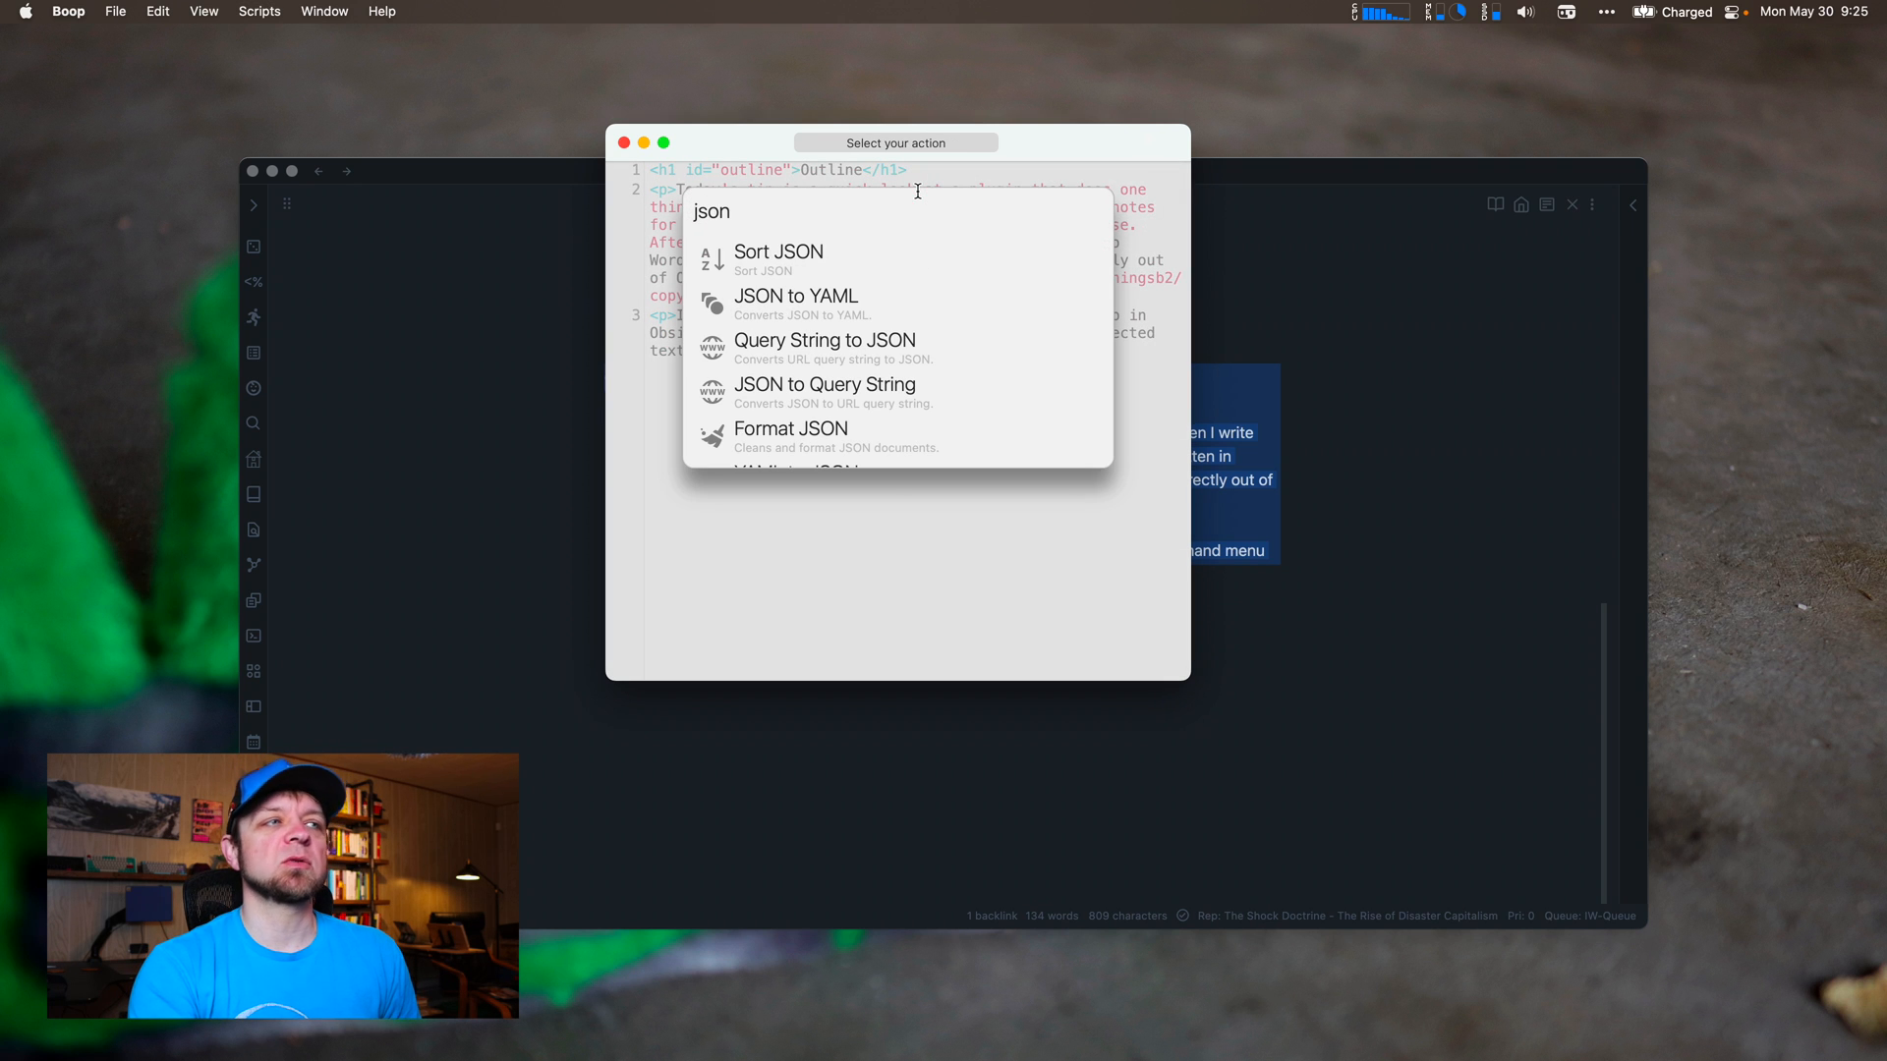